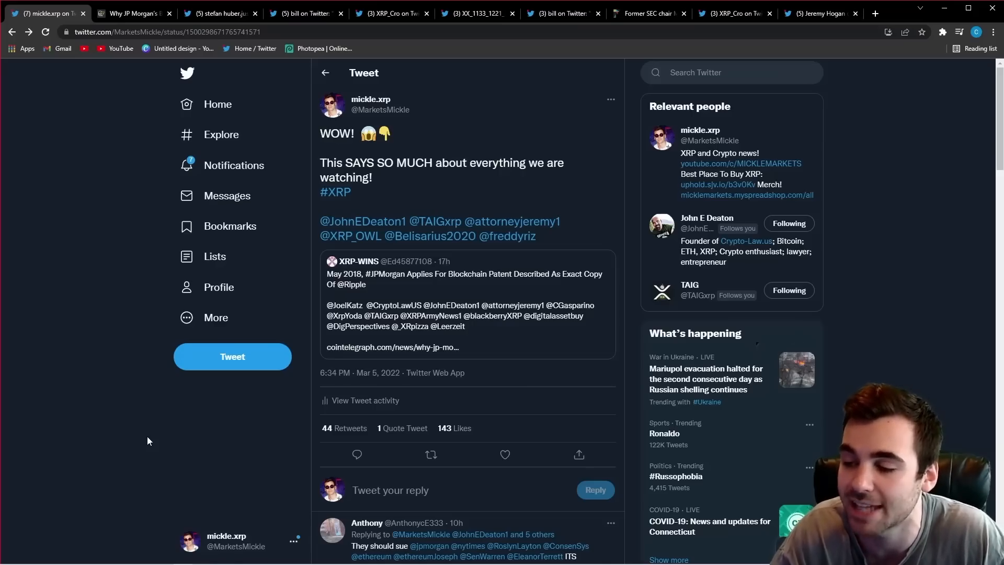
{"action": "mouse_move", "coordinate": [214, 452]}
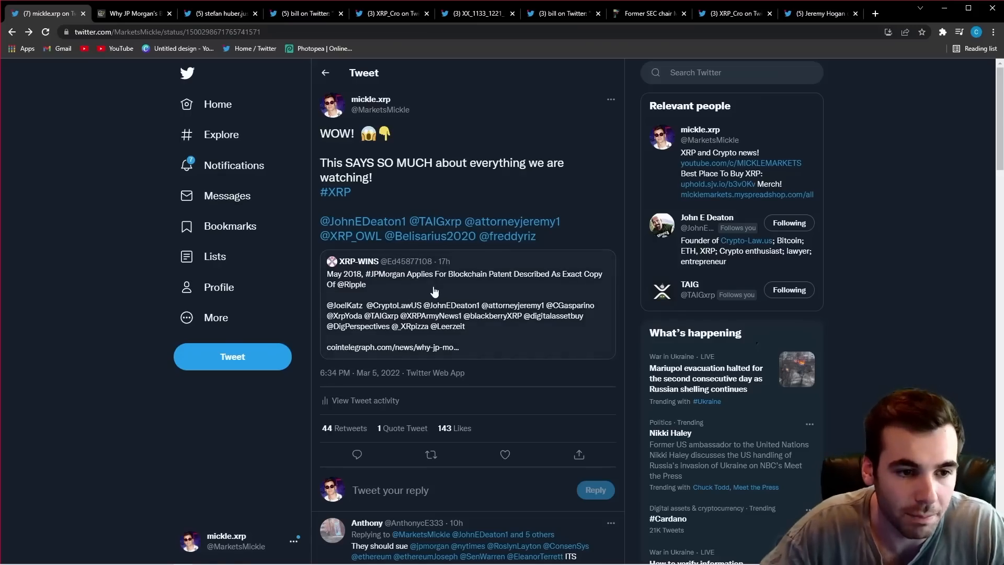
Step: View the JP Morgan patent article, then bring up the tweet about the lawsuit buying time
{"action": "left_click", "coordinate": [463, 301]}
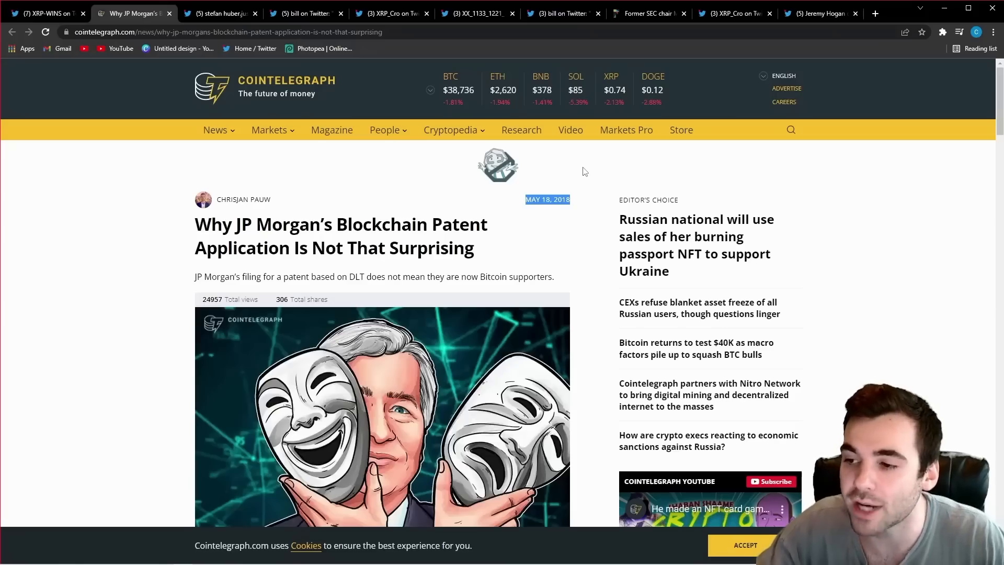
{"action": "mouse_move", "coordinate": [583, 176]}
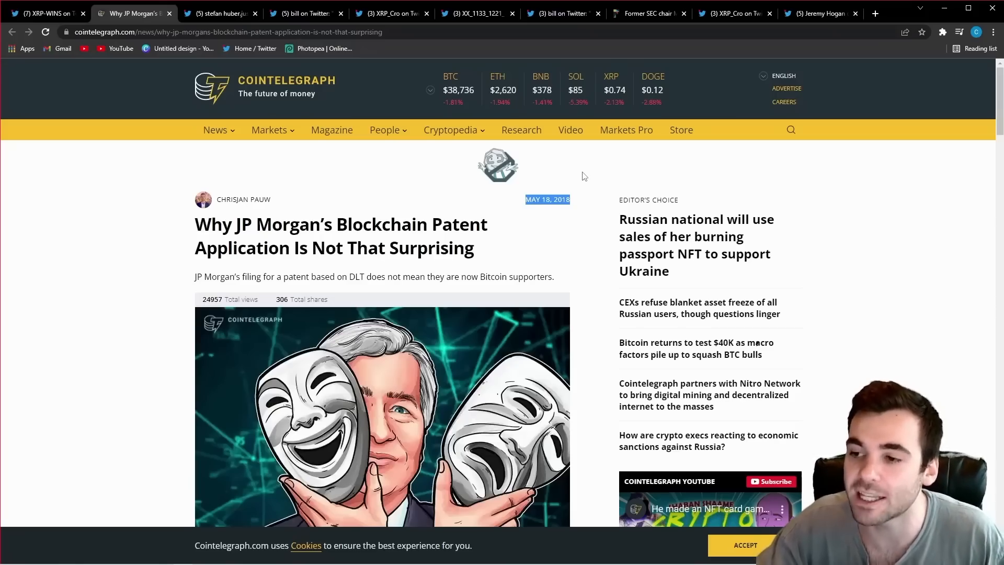
{"action": "mouse_move", "coordinate": [580, 181]}
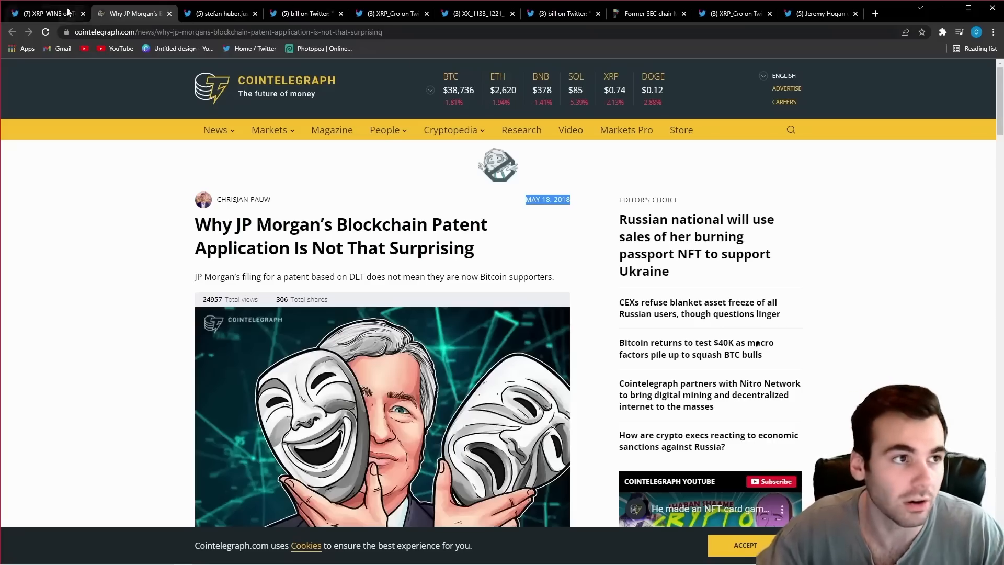
{"action": "left_click", "coordinate": [43, 13]}
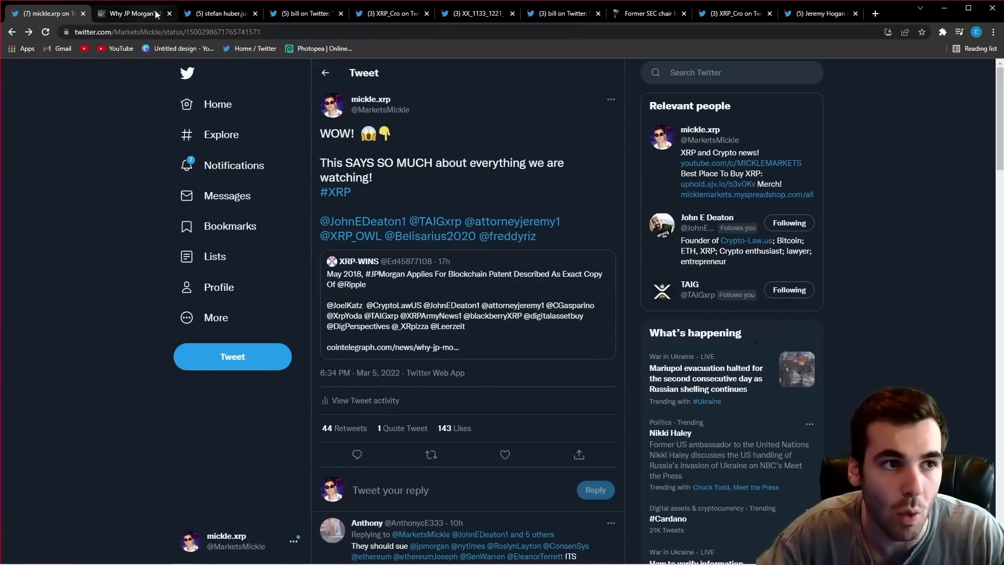
{"action": "left_click", "coordinate": [217, 12]}
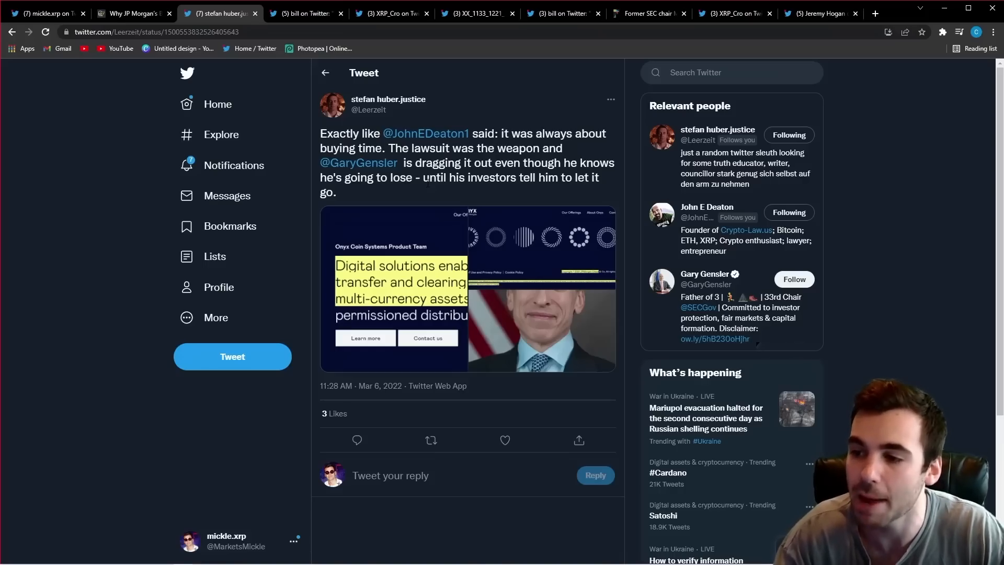
{"action": "mouse_move", "coordinate": [410, 263]}
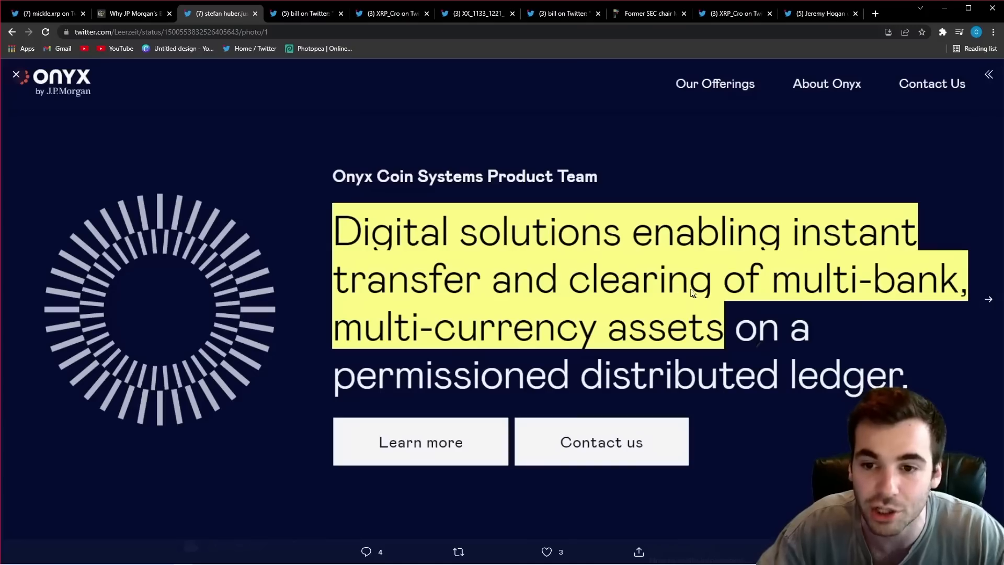
{"action": "mouse_move", "coordinate": [691, 369]}
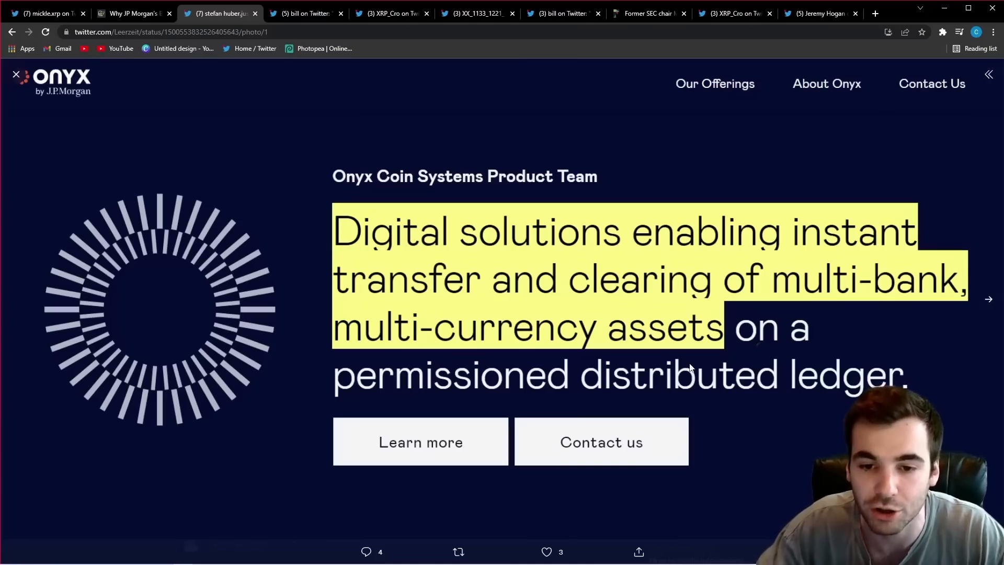
{"action": "mouse_move", "coordinate": [778, 396]}
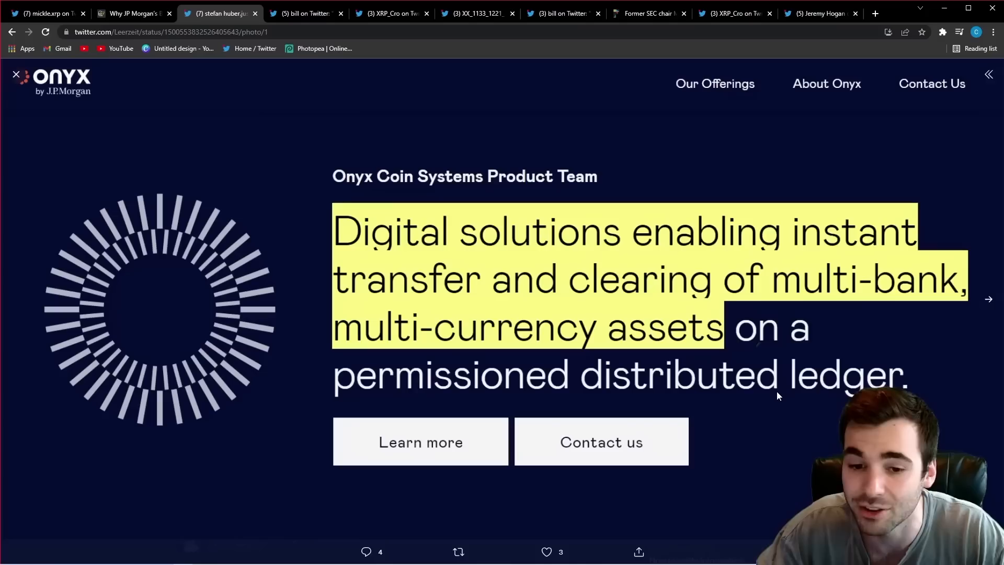
{"action": "mouse_move", "coordinate": [784, 409]}
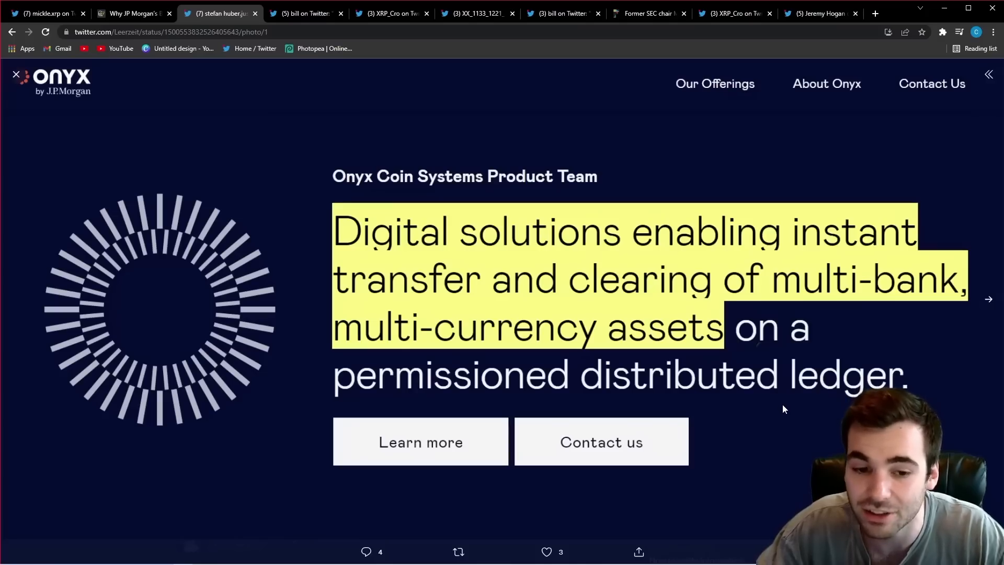
{"action": "mouse_move", "coordinate": [5, 60]}
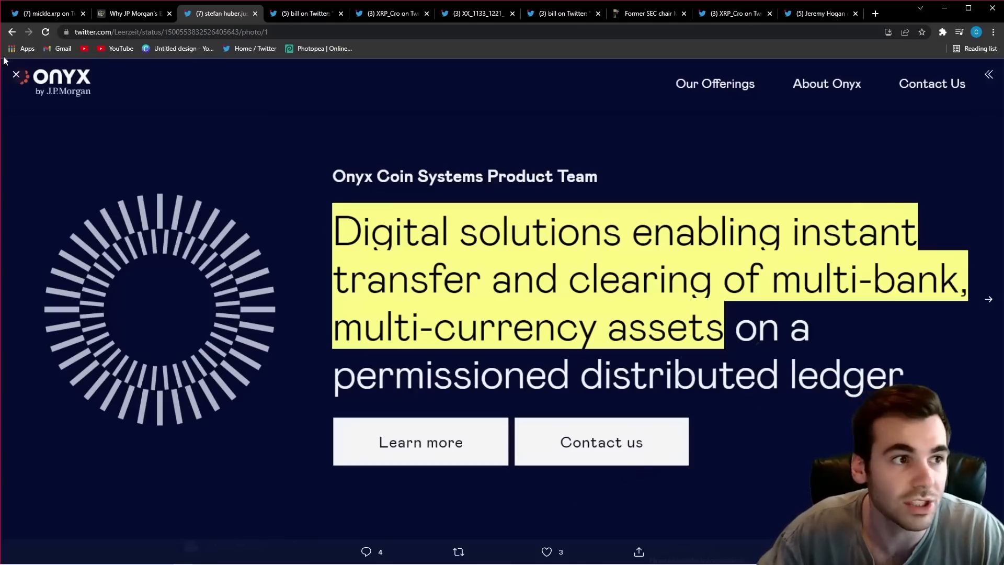
Step: Browse the Onyx page images full-size, then enlarge the third image, the Gensler portrait
{"action": "left_click", "coordinate": [16, 74]}
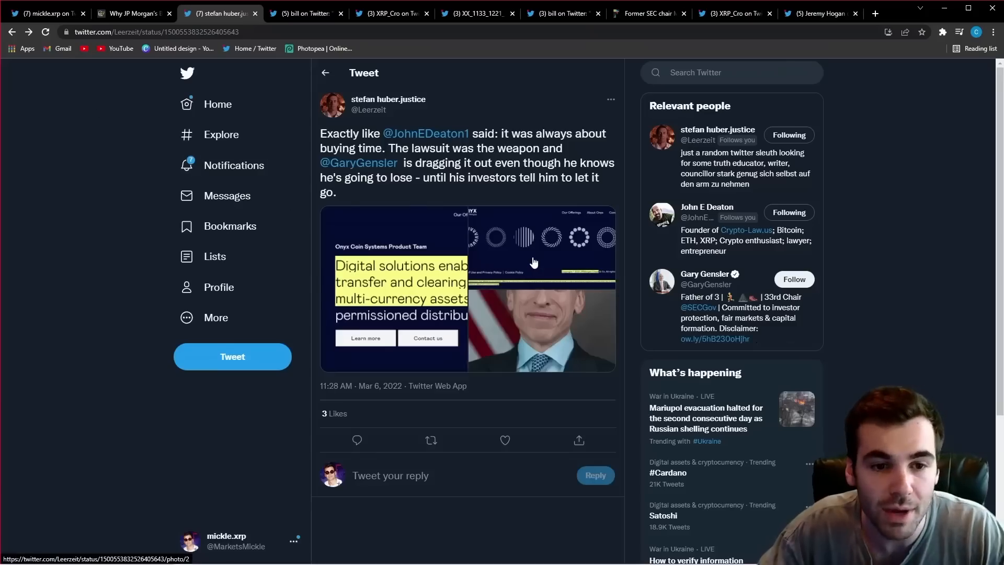
{"action": "left_click", "coordinate": [533, 261]}
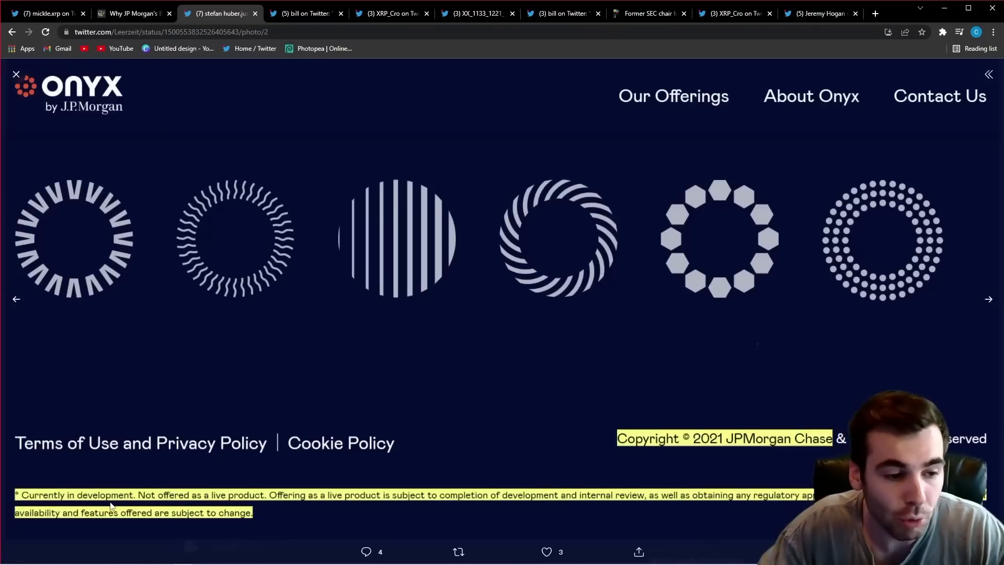
{"action": "mouse_move", "coordinate": [607, 492]}
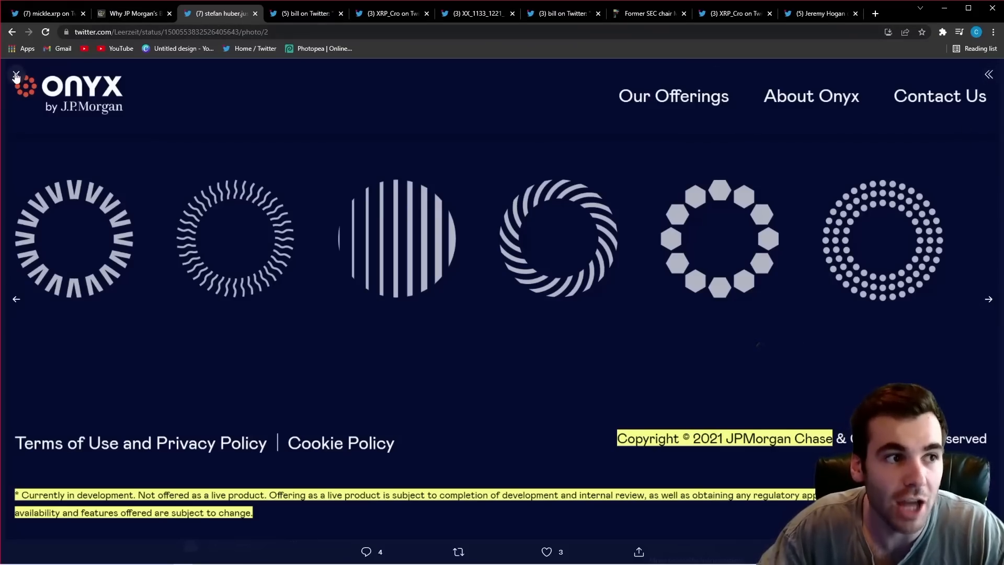
{"action": "left_click", "coordinate": [15, 298]}
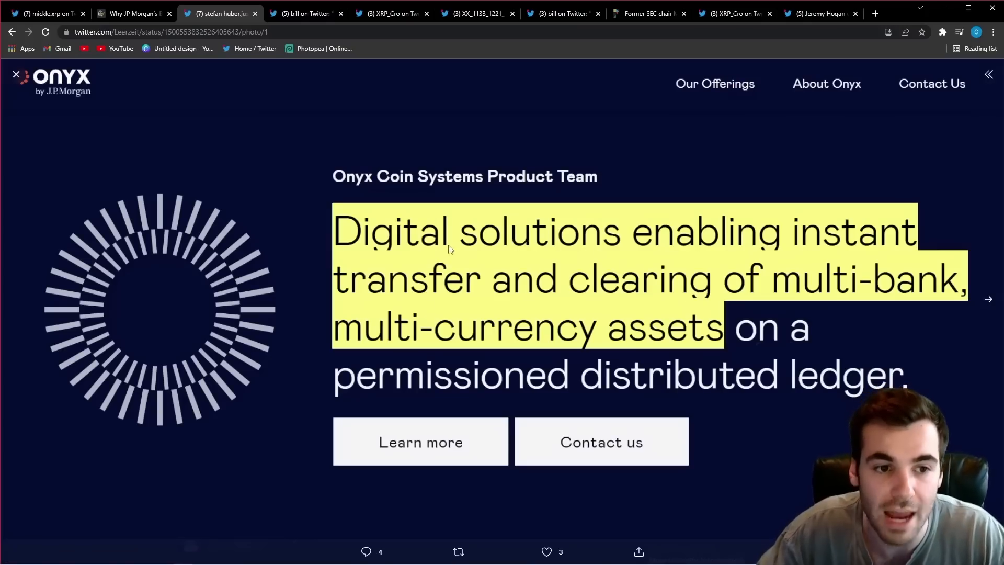
{"action": "mouse_move", "coordinate": [107, 85]}
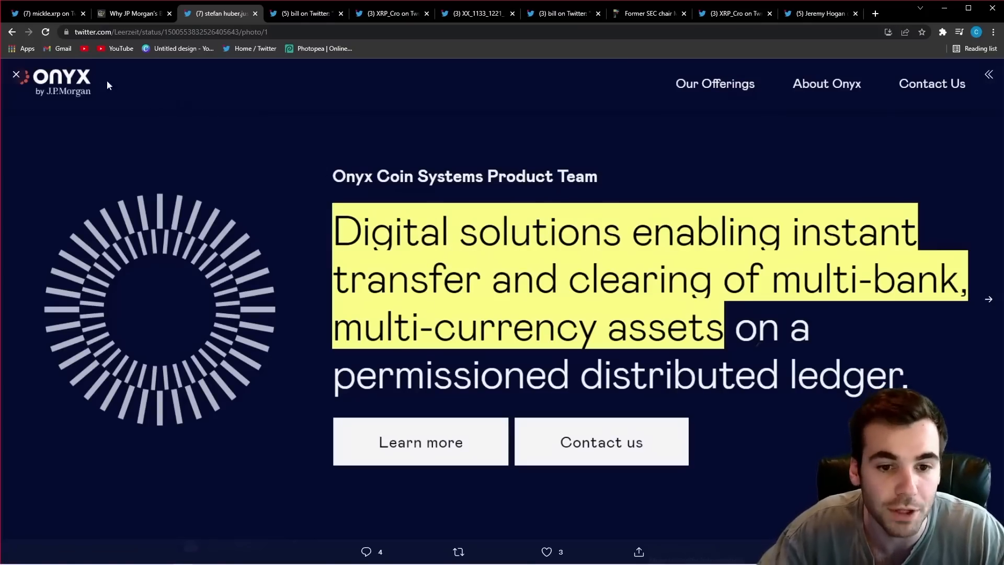
{"action": "left_click", "coordinate": [15, 74]}
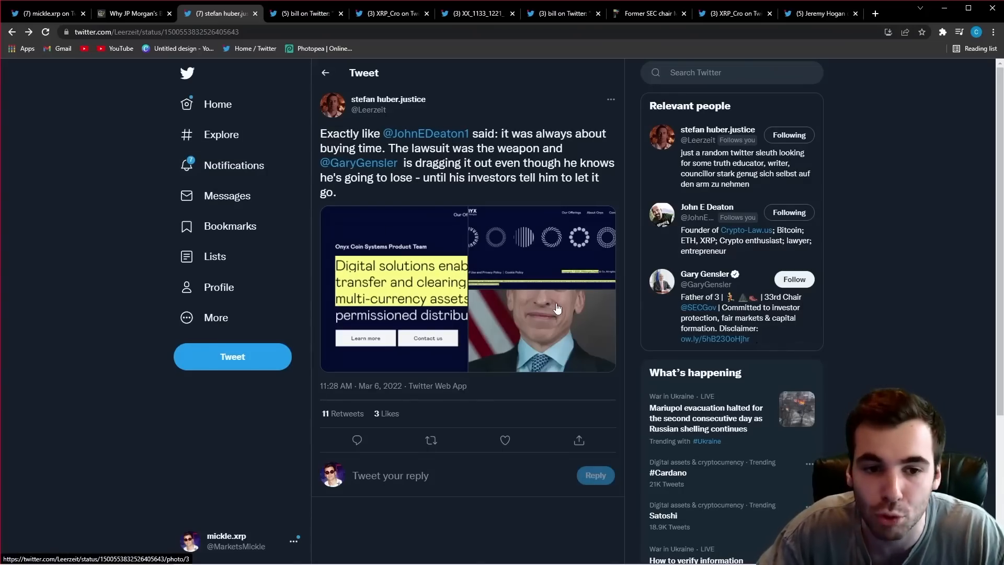
{"action": "left_click", "coordinate": [541, 308]}
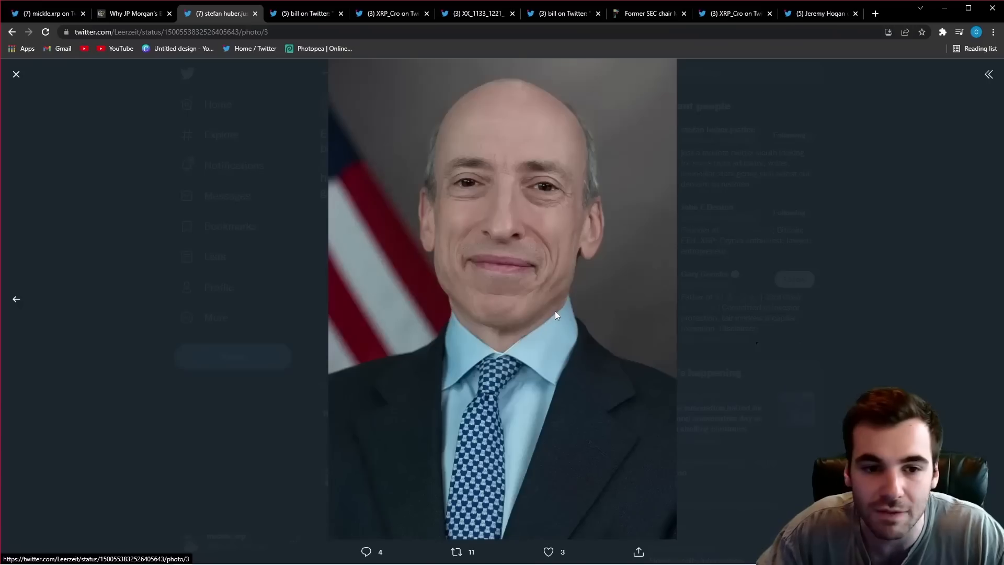
{"action": "mouse_move", "coordinate": [37, 73]}
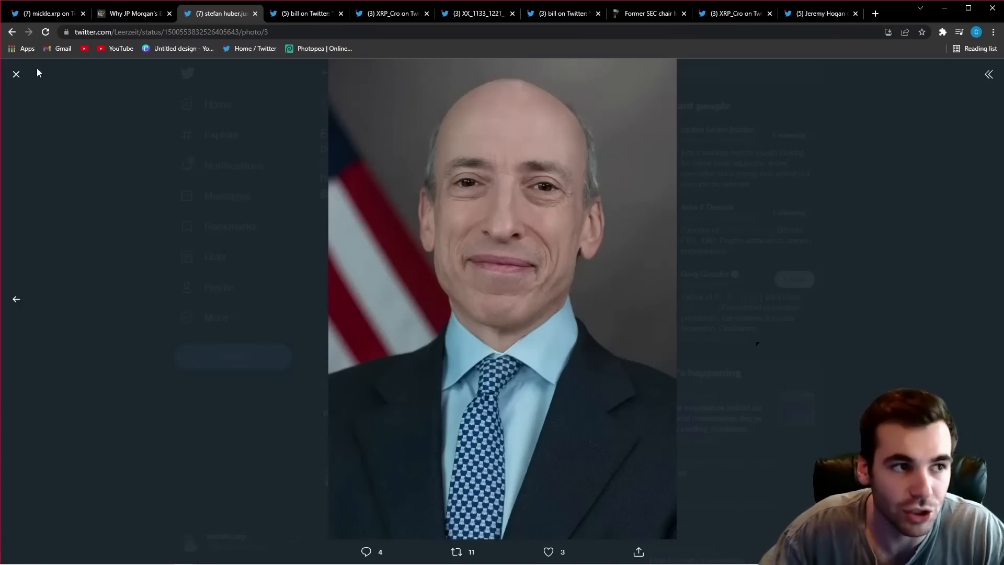
{"action": "left_click", "coordinate": [15, 73]}
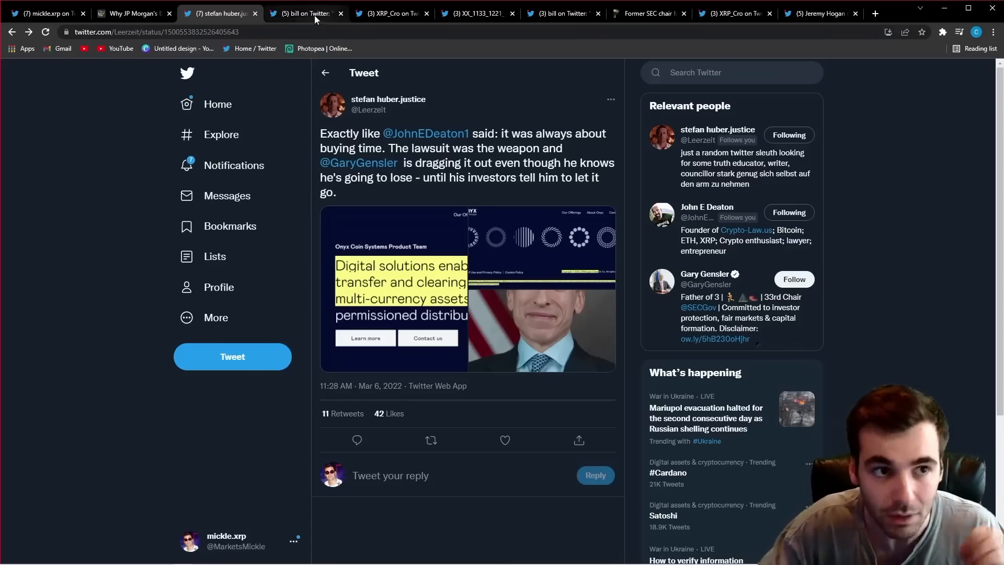
{"action": "mouse_move", "coordinate": [307, 13]}
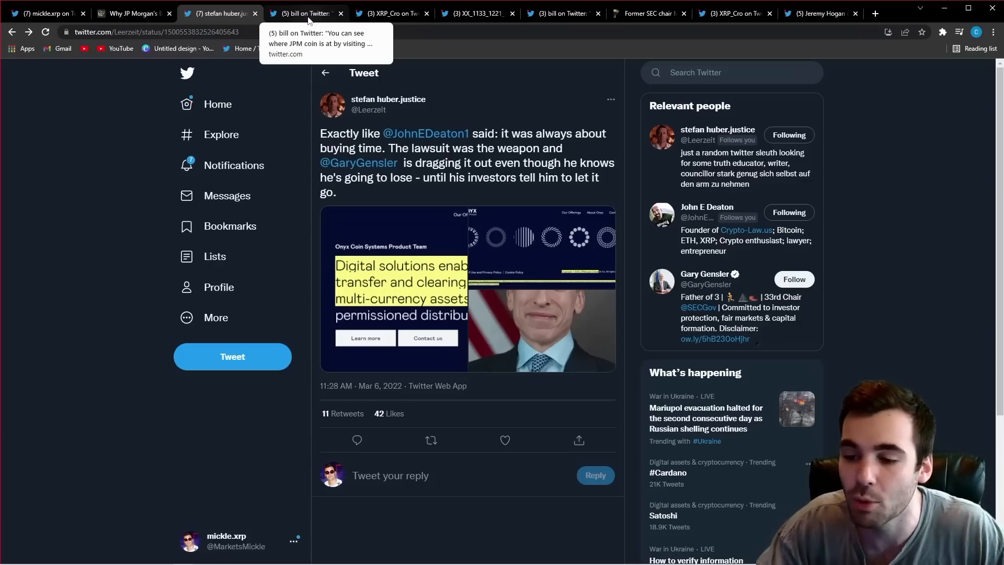
{"action": "left_click", "coordinate": [304, 13]}
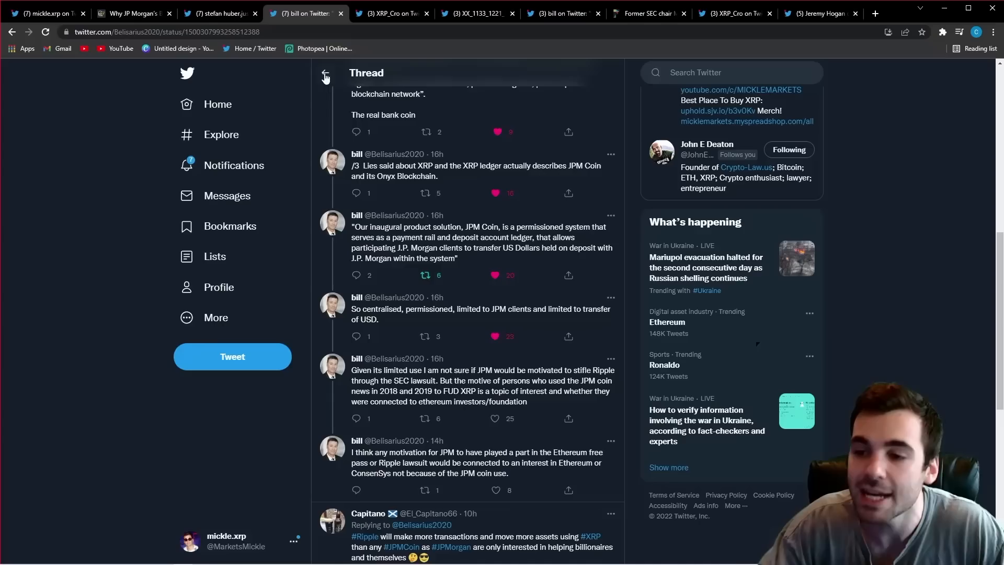
{"action": "mouse_move", "coordinate": [337, 105]}
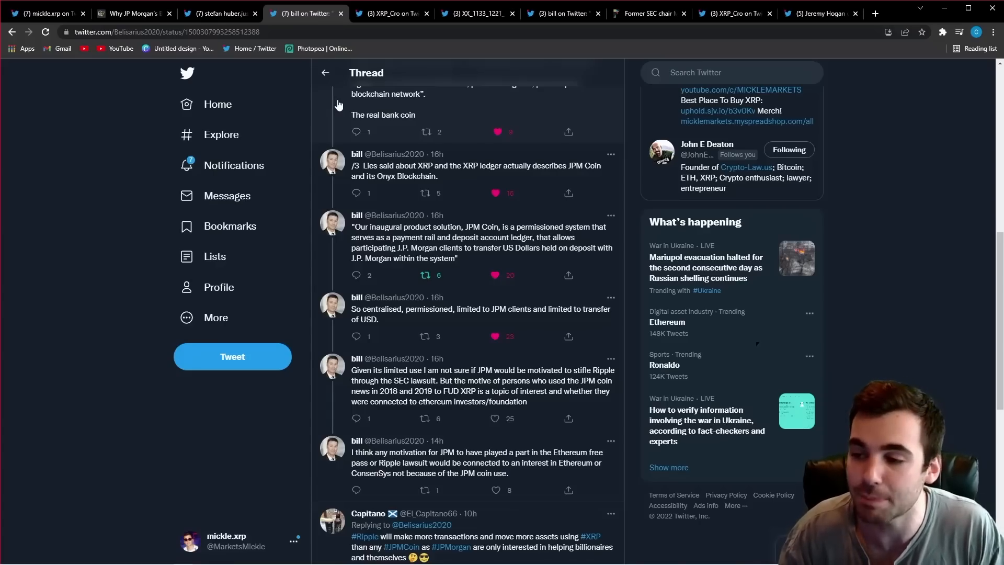
{"action": "mouse_move", "coordinate": [450, 98]}
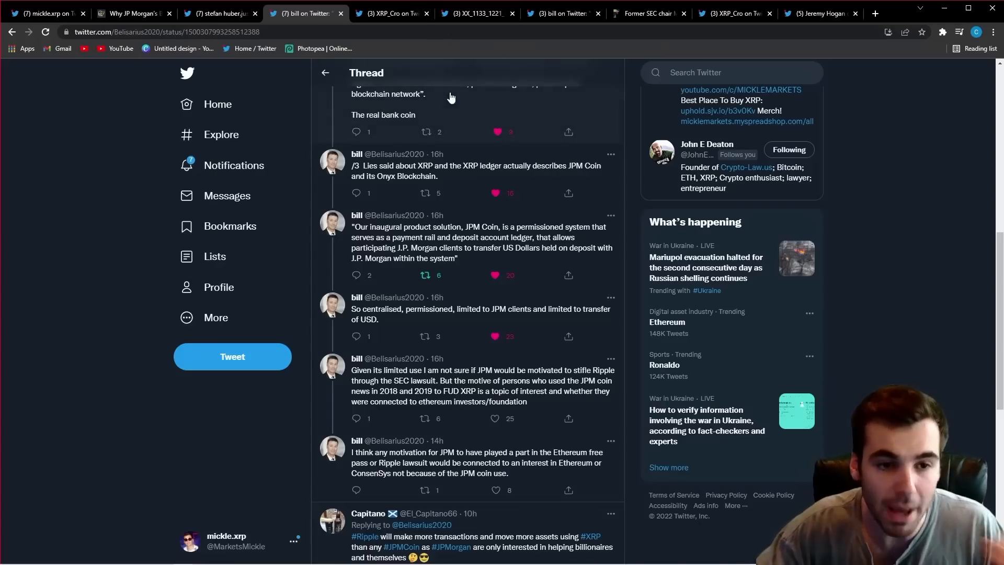
{"action": "mouse_move", "coordinate": [475, 150]}
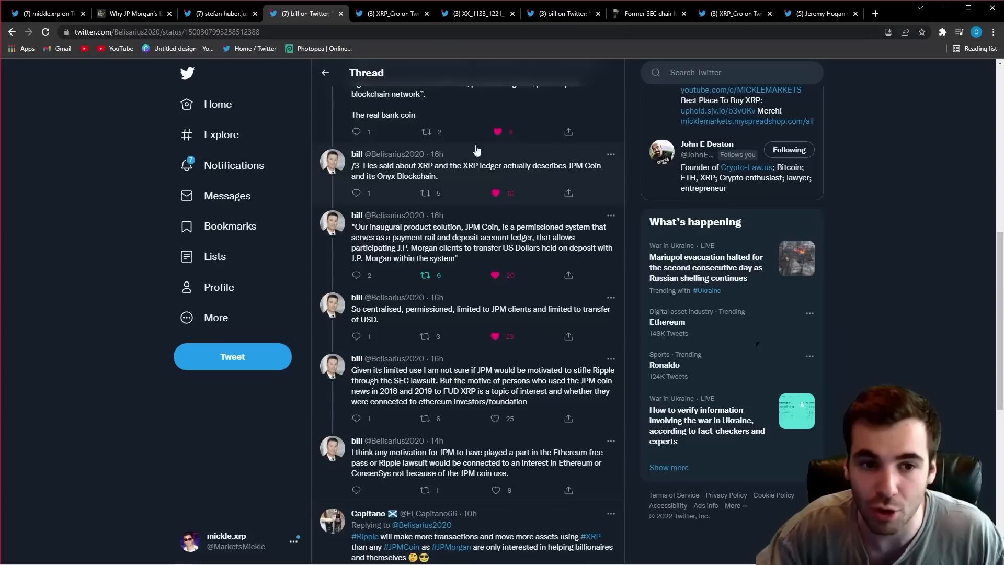
{"action": "mouse_move", "coordinate": [519, 247]}
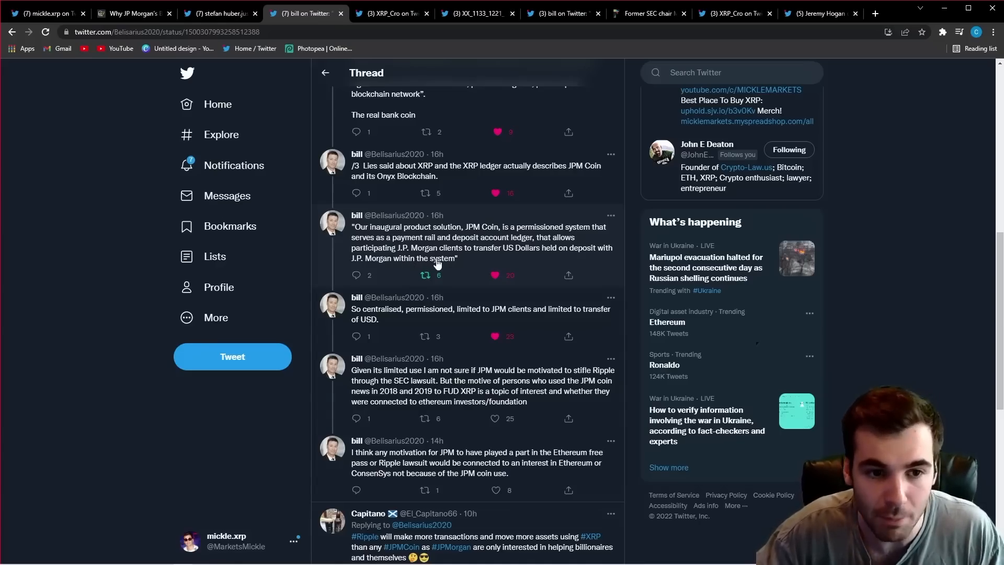
{"action": "mouse_move", "coordinate": [525, 258]}
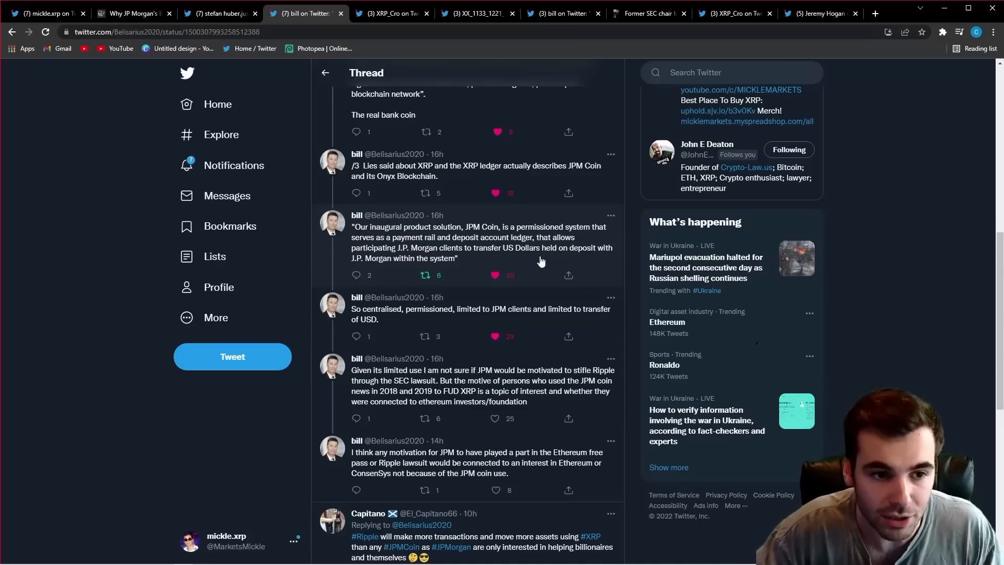
{"action": "mouse_move", "coordinate": [466, 263]}
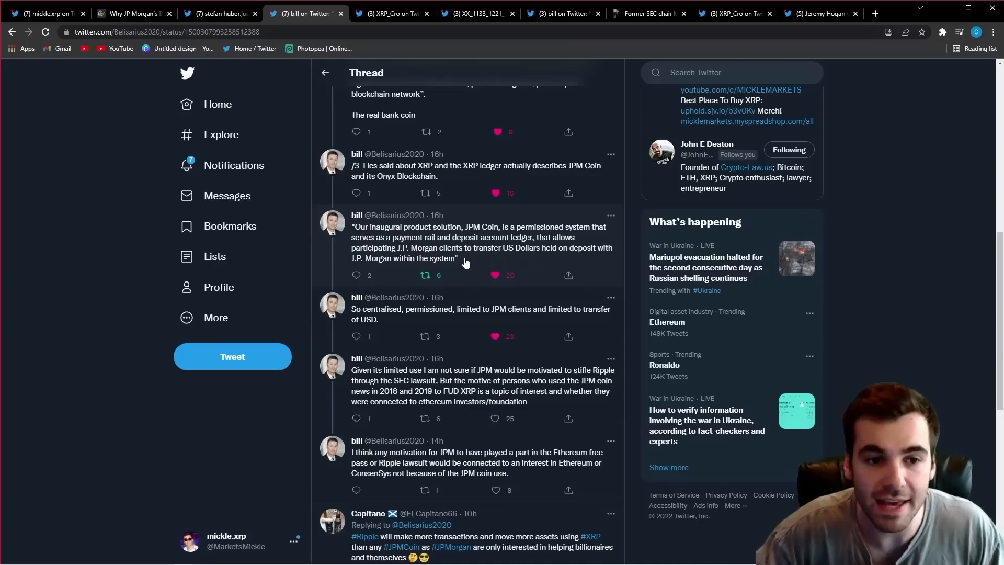
{"action": "mouse_move", "coordinate": [465, 256]}
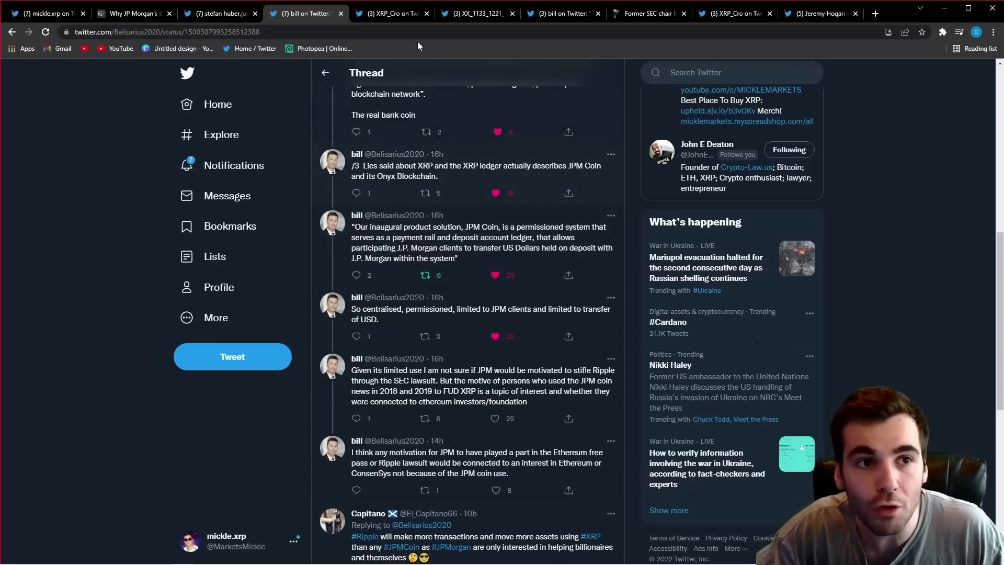
Step: Bring up the XRP_Cro tweet quoting Chris Larsen on replacing SWIFT and reach its interview clip
{"action": "left_click", "coordinate": [390, 12]}
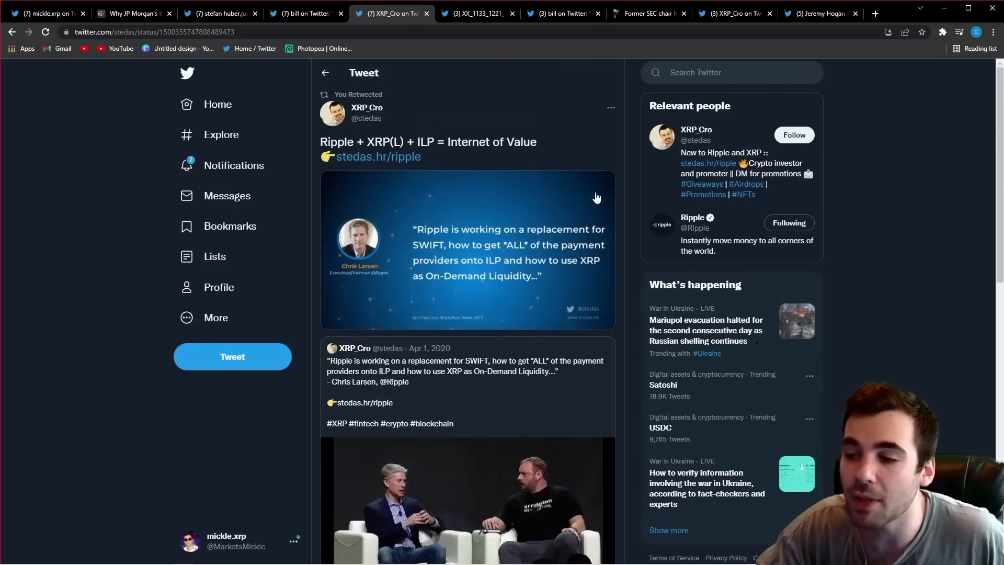
{"action": "scroll", "scroll_direction": "down", "scroll_amount": 3}
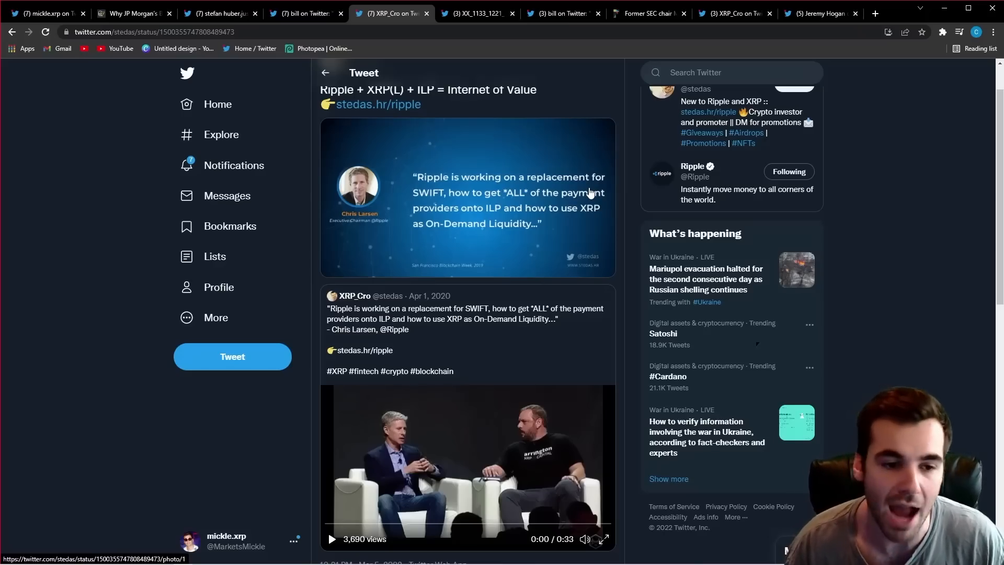
{"action": "scroll", "scroll_direction": "down", "scroll_amount": 3}
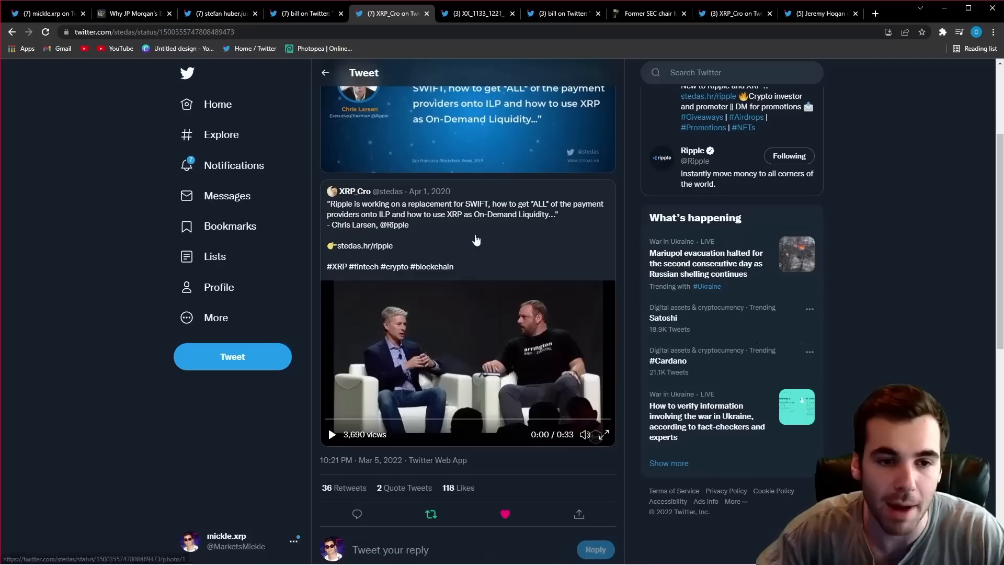
{"action": "mouse_move", "coordinate": [467, 347]}
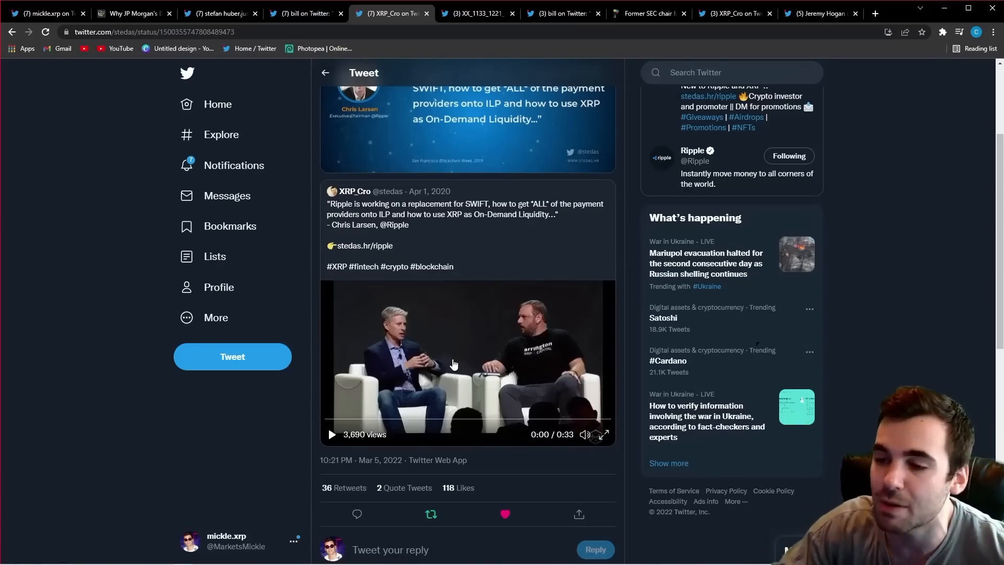
{"action": "mouse_move", "coordinate": [582, 359]}
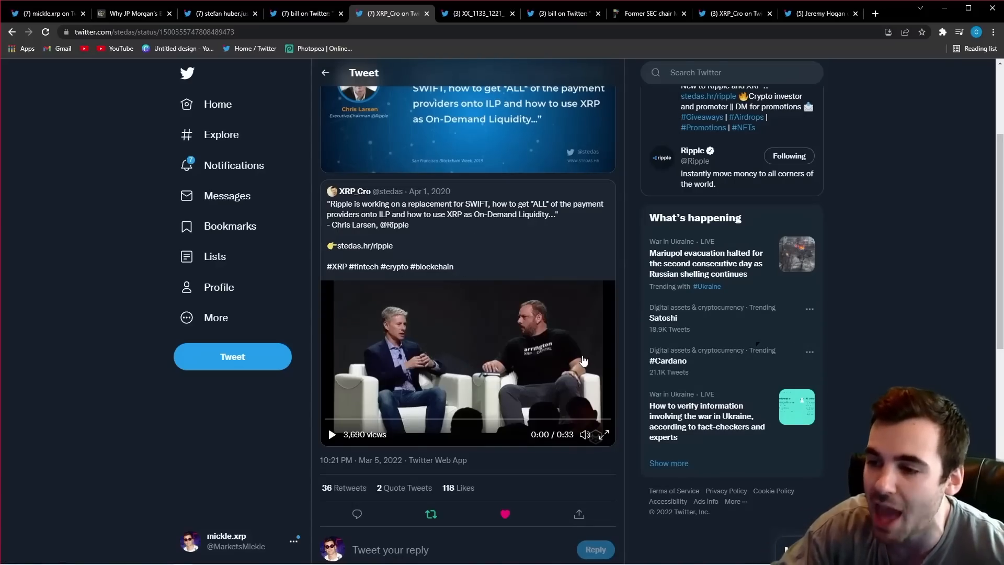
{"action": "mouse_move", "coordinate": [578, 353]}
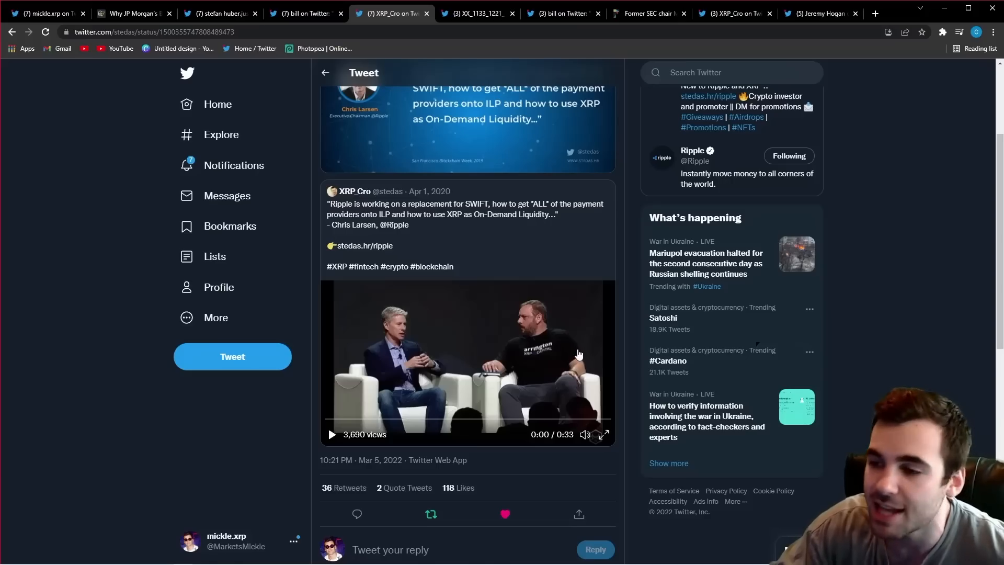
{"action": "mouse_move", "coordinate": [563, 359]}
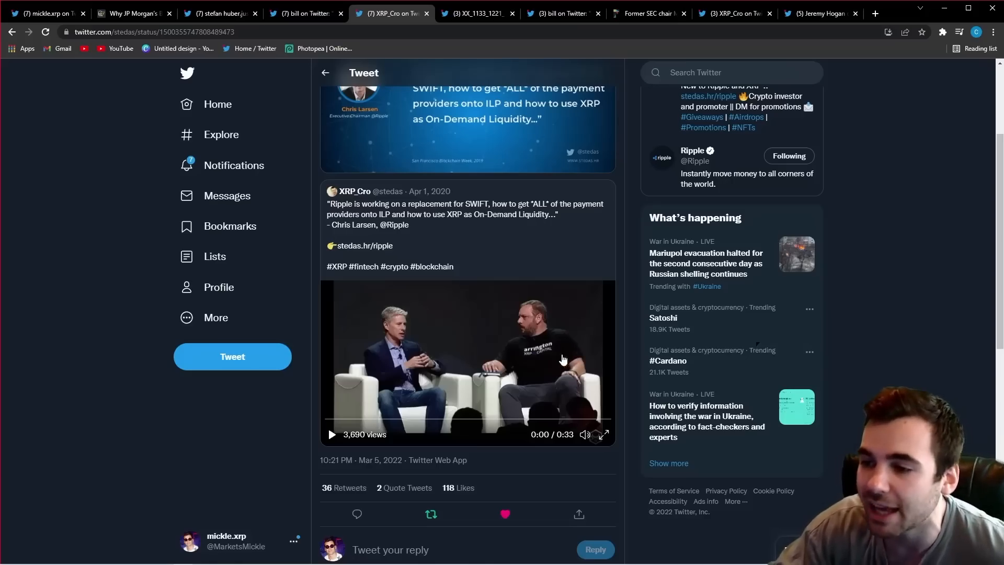
{"action": "mouse_move", "coordinate": [412, 370]}
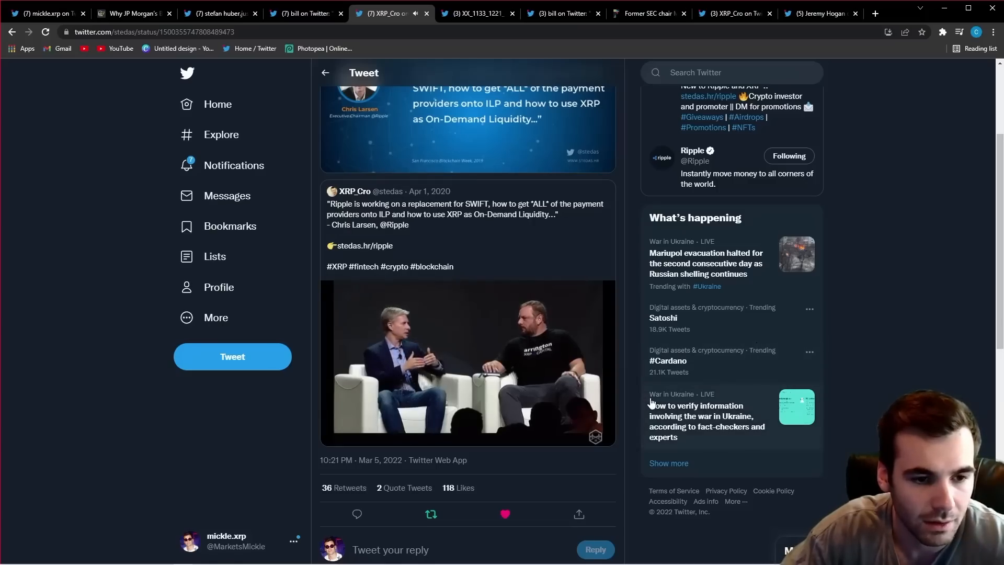
Step: Play the Chris Larsen interview clip through to its end
{"action": "left_click", "coordinate": [468, 362]}
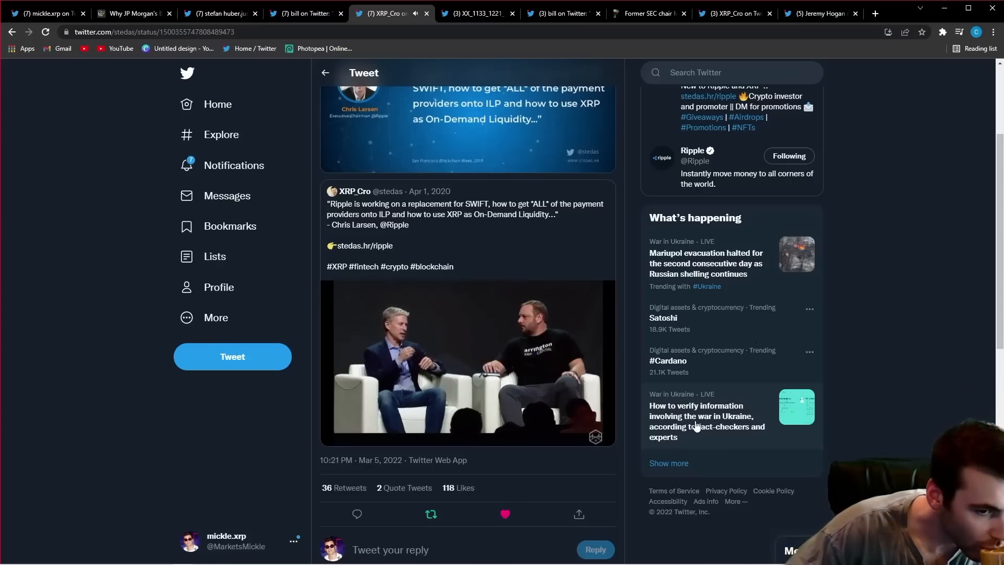
{"action": "left_click", "coordinate": [468, 359]}
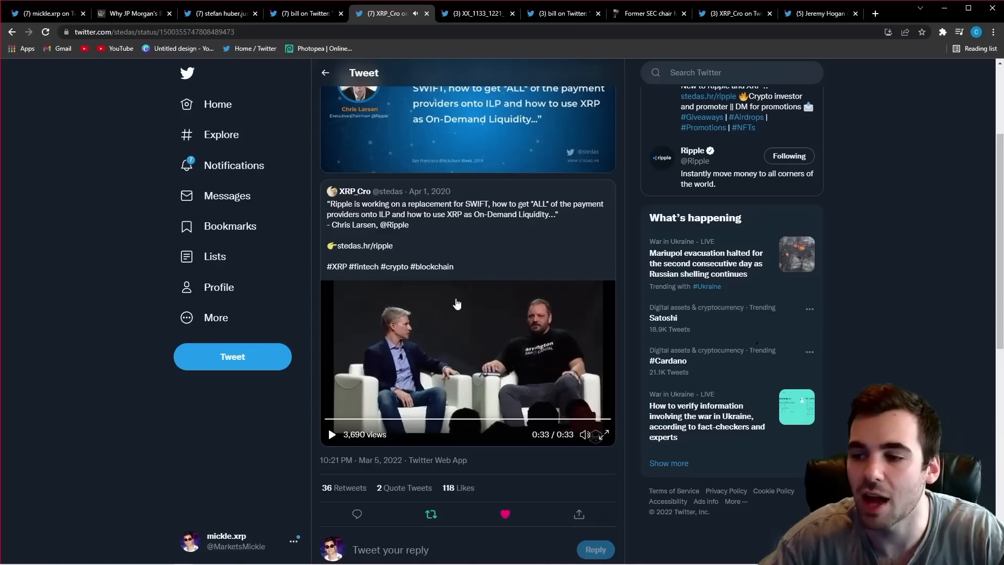
{"action": "mouse_move", "coordinate": [463, 303]}
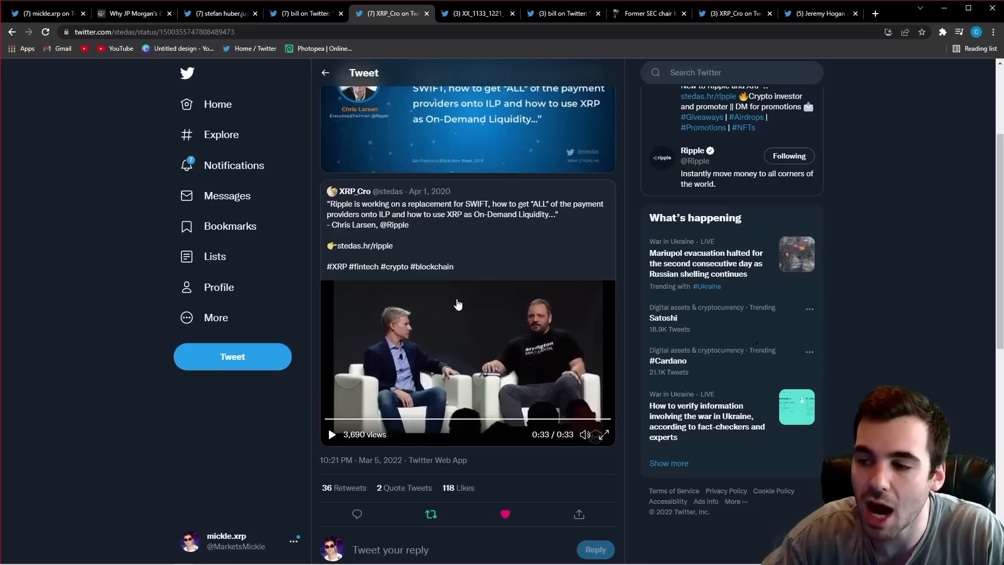
{"action": "mouse_move", "coordinate": [463, 295]}
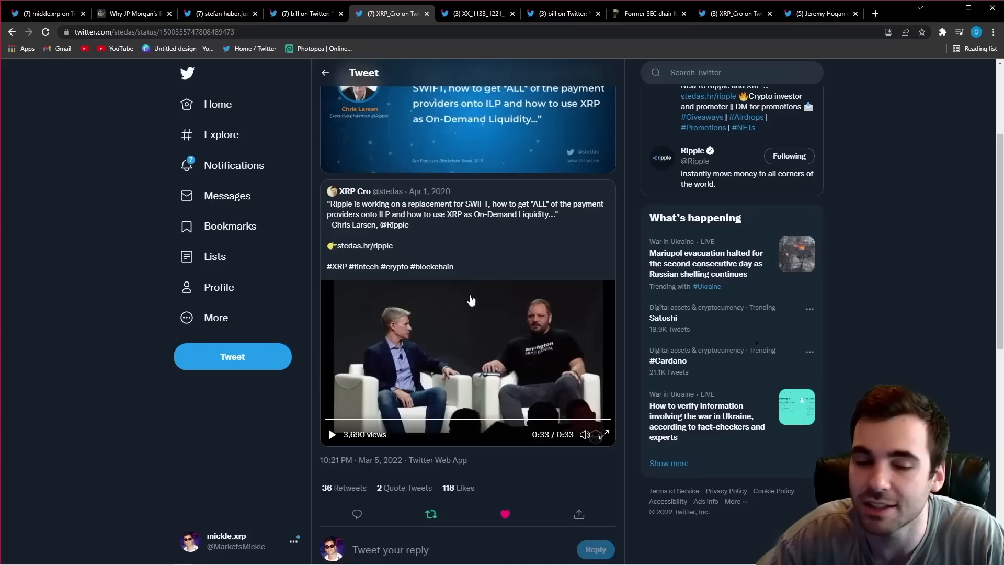
{"action": "mouse_move", "coordinate": [458, 294]}
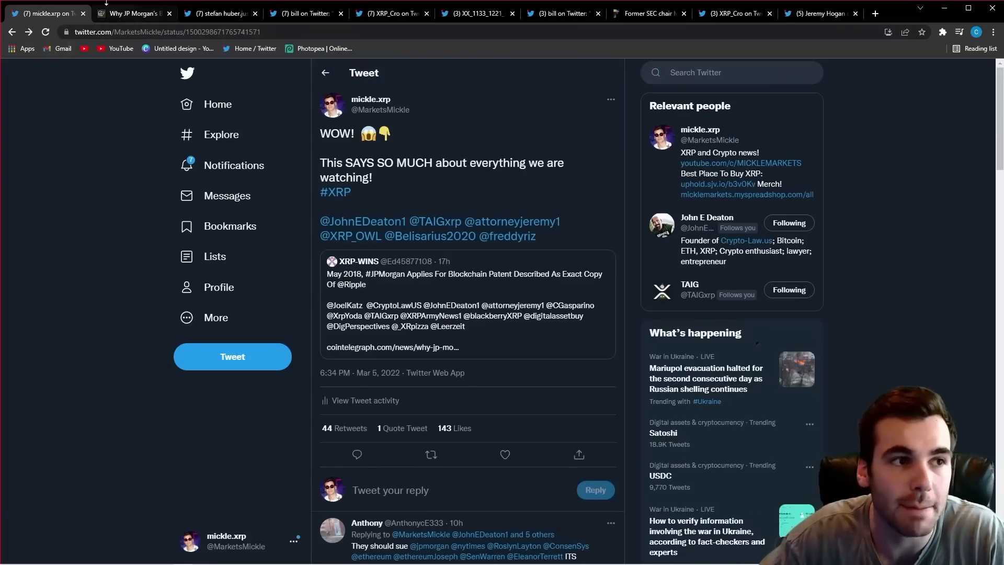
Step: Flip through the patent article and XRP_Cro tabs, landing on the 'IT WAS JPM THE WHOLE TIME?' cartoon tweet
{"action": "left_click", "coordinate": [132, 13]}
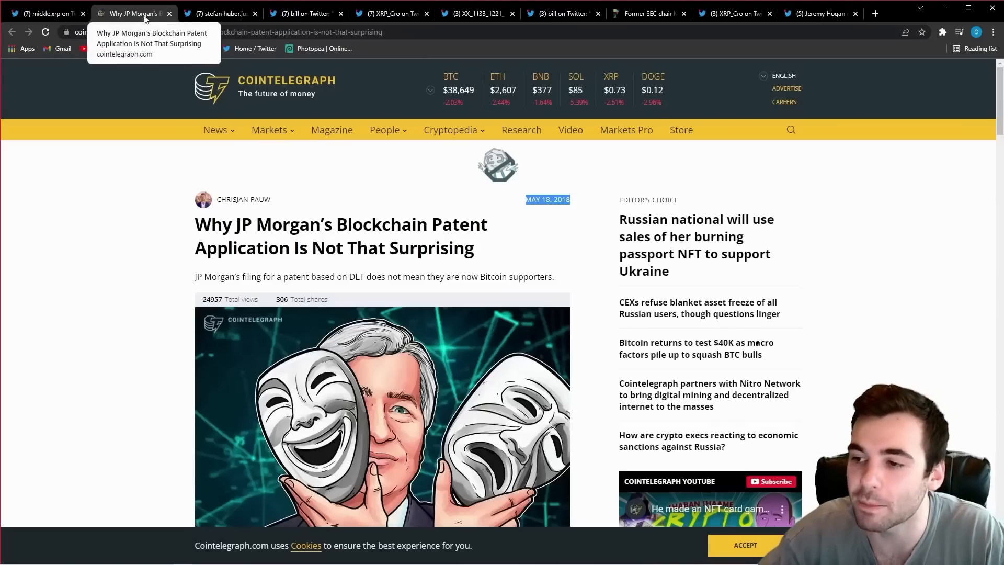
{"action": "mouse_move", "coordinate": [463, 9]}
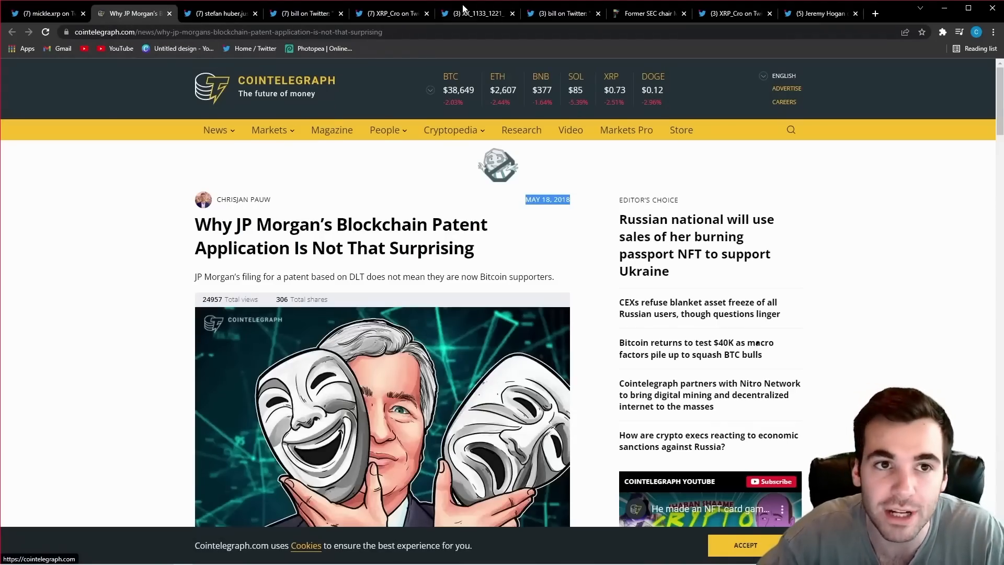
{"action": "left_click", "coordinate": [474, 13]}
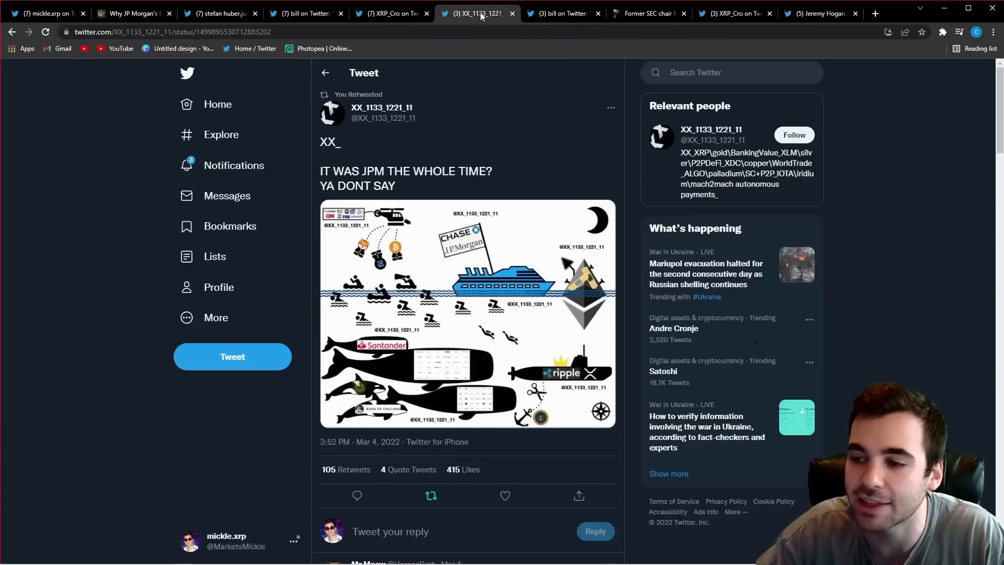
{"action": "left_click", "coordinate": [390, 12]}
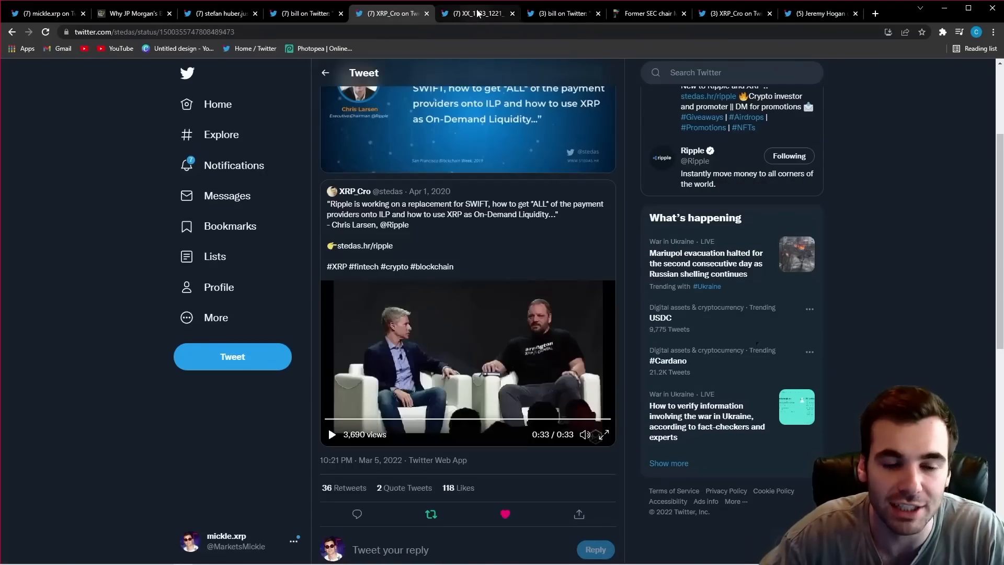
{"action": "left_click", "coordinate": [477, 12]}
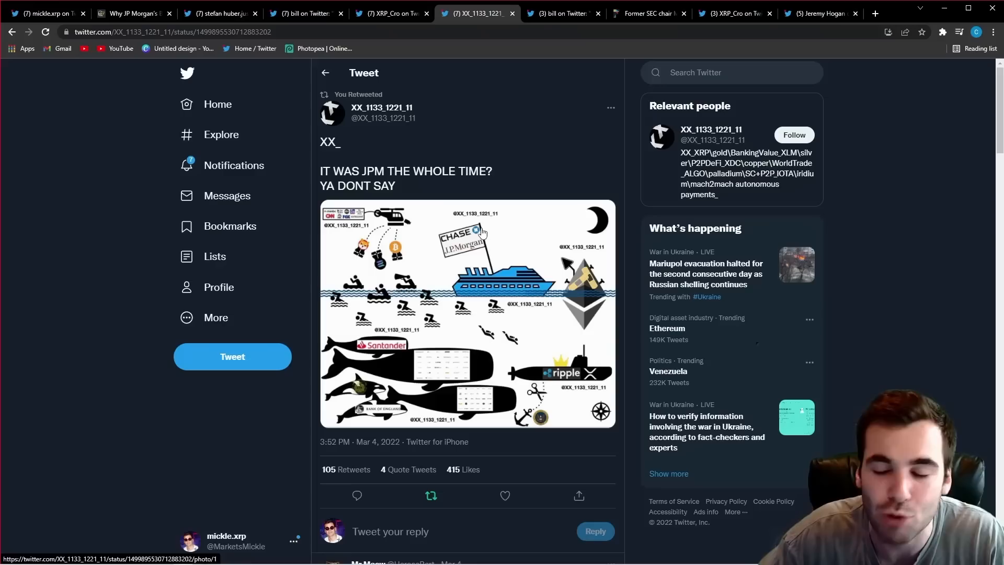
{"action": "mouse_move", "coordinate": [460, 232]}
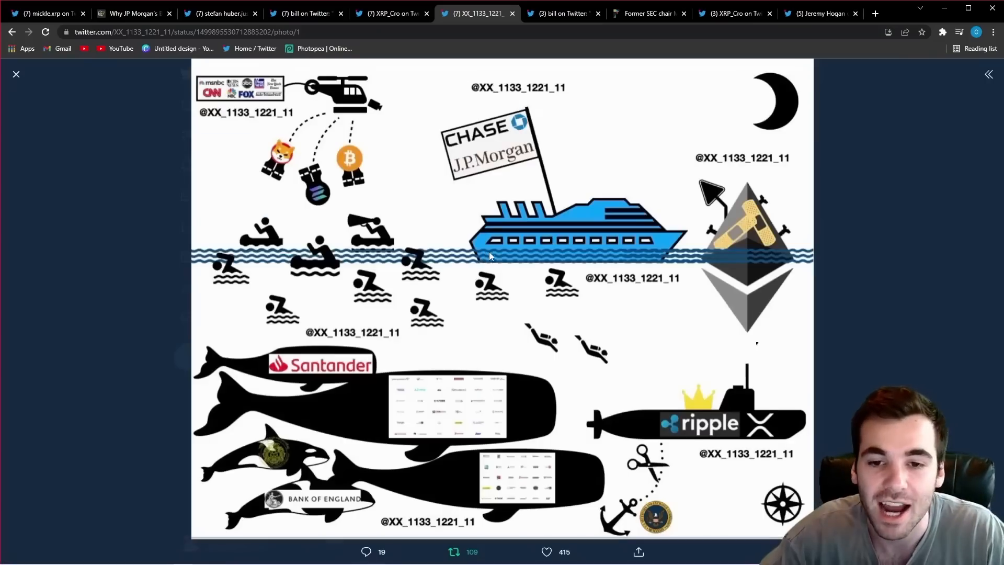
{"action": "mouse_move", "coordinate": [504, 253]}
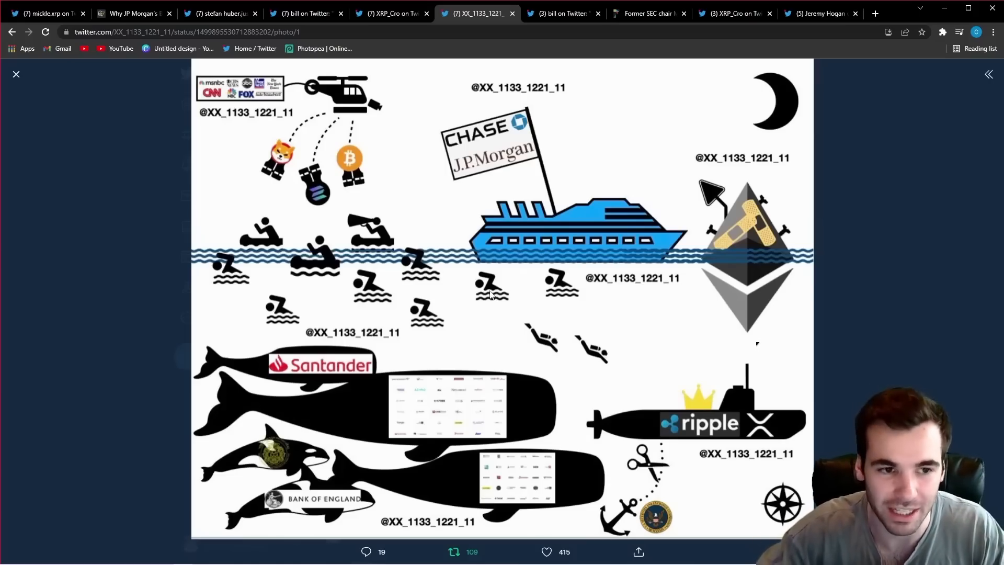
{"action": "mouse_move", "coordinate": [498, 286]}
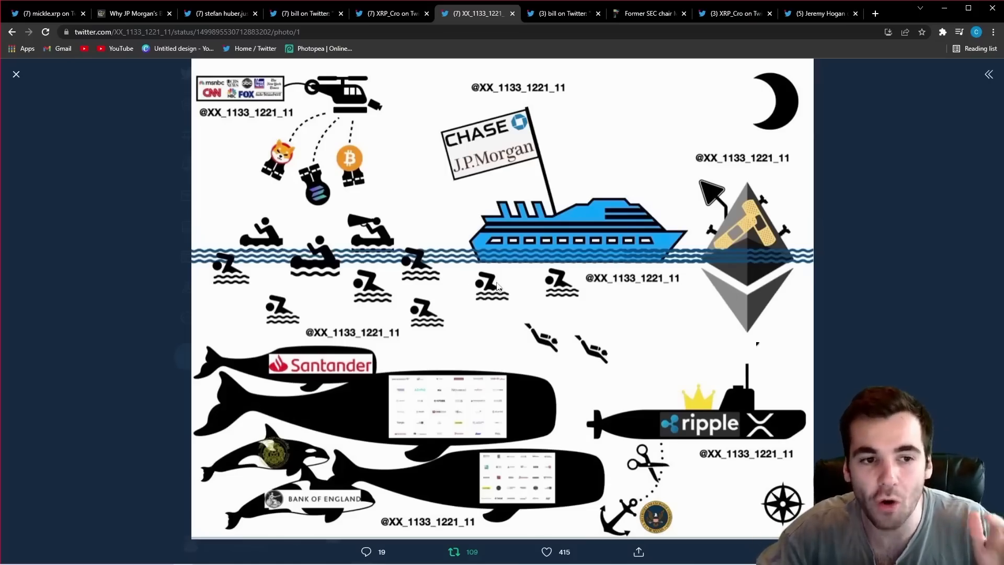
{"action": "mouse_move", "coordinate": [276, 118]}
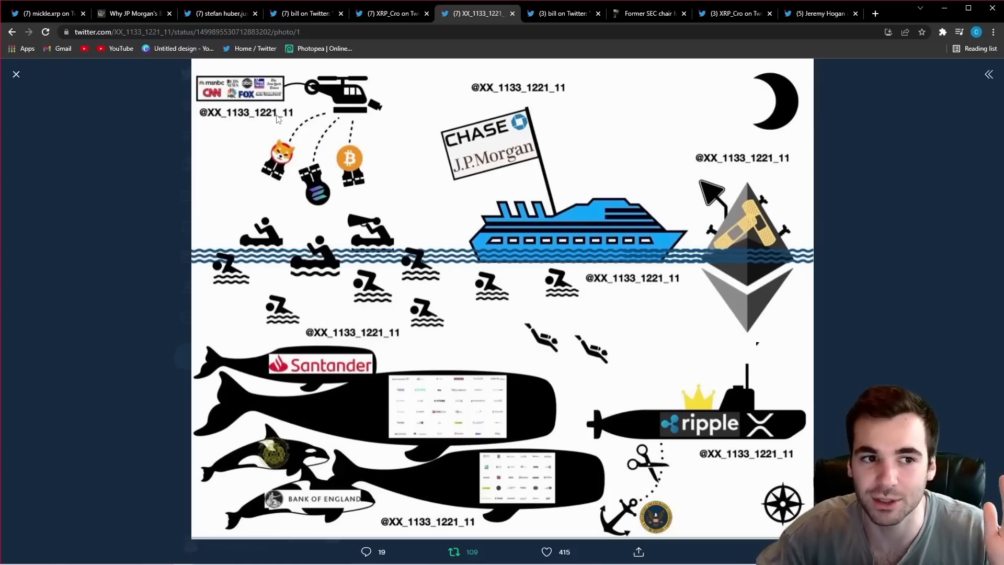
{"action": "mouse_move", "coordinate": [347, 164]}
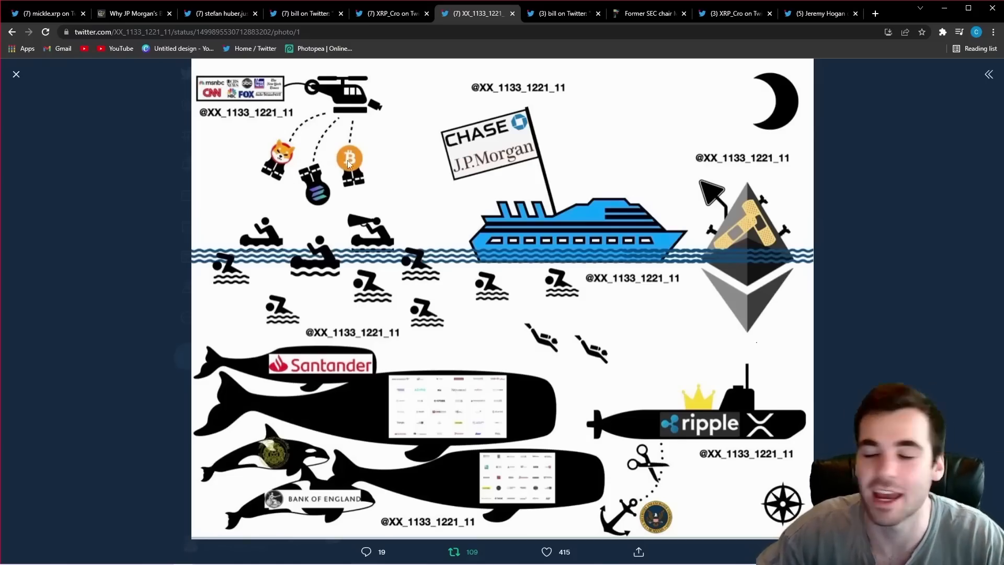
{"action": "mouse_move", "coordinate": [366, 172]}
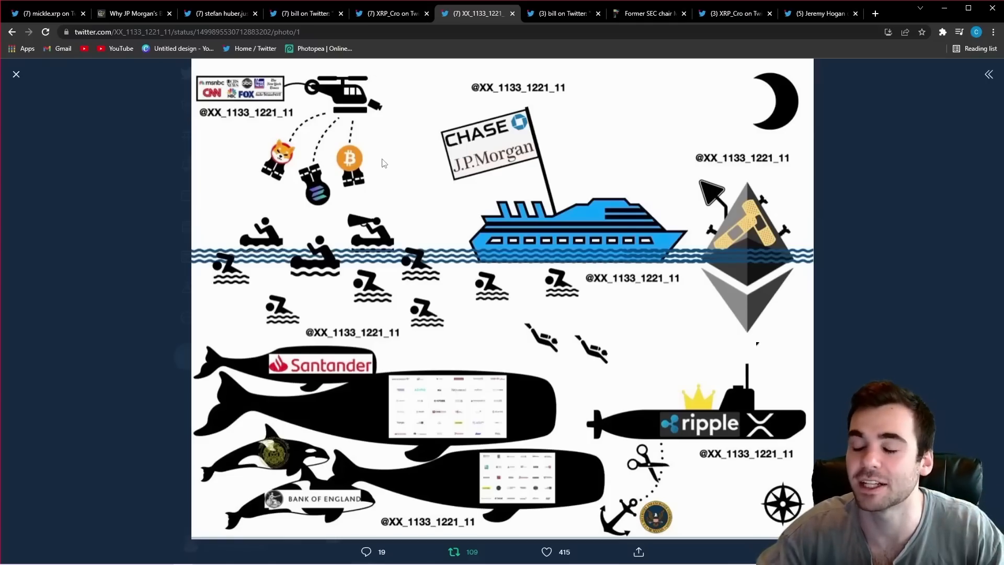
{"action": "mouse_move", "coordinate": [521, 214]}
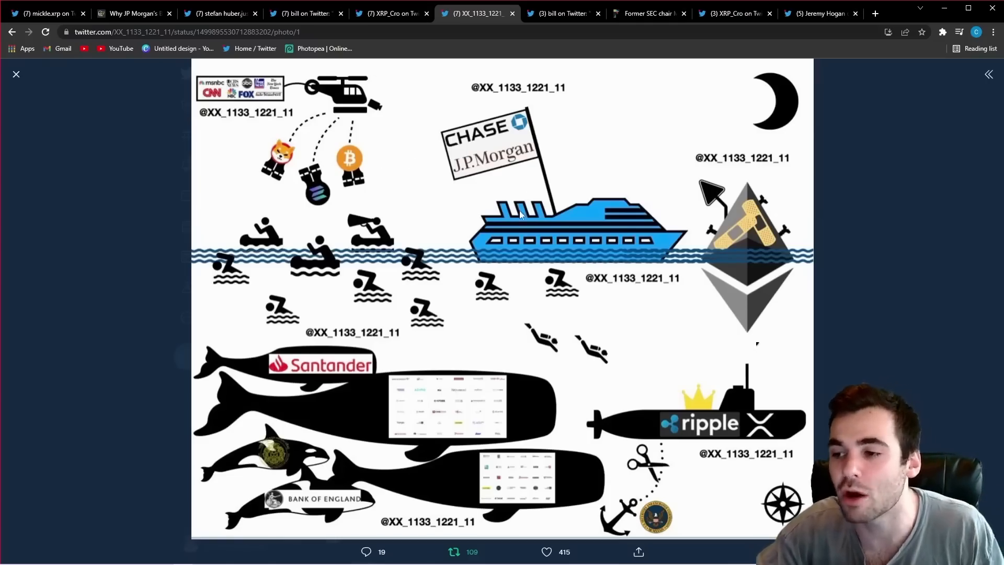
{"action": "mouse_move", "coordinate": [690, 272]}
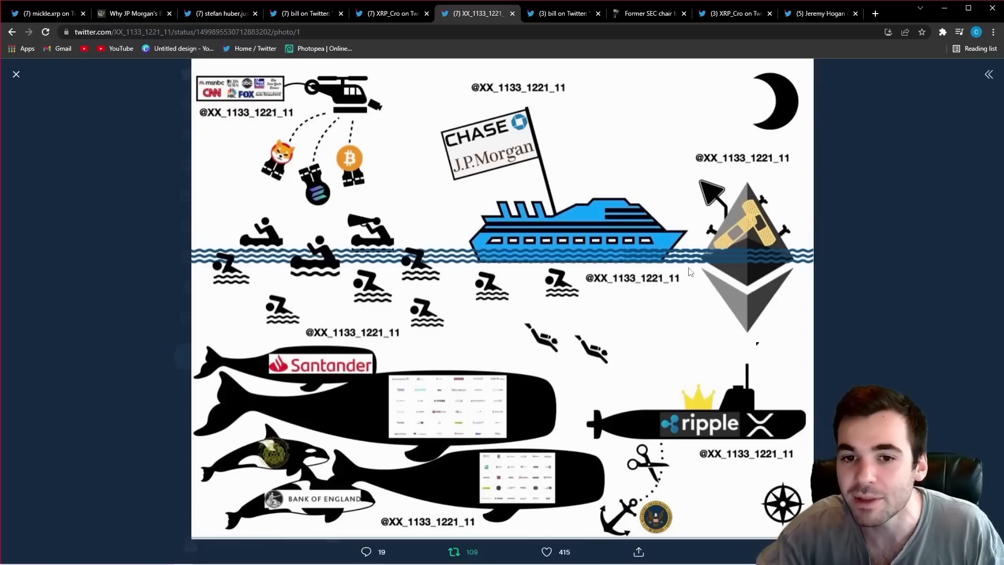
{"action": "mouse_move", "coordinate": [730, 205]}
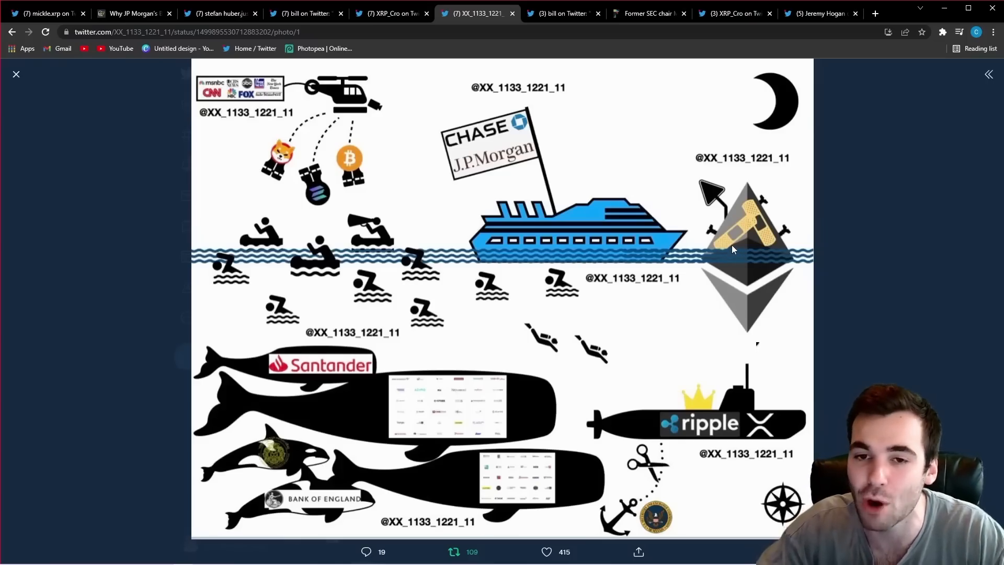
{"action": "mouse_move", "coordinate": [501, 135]}
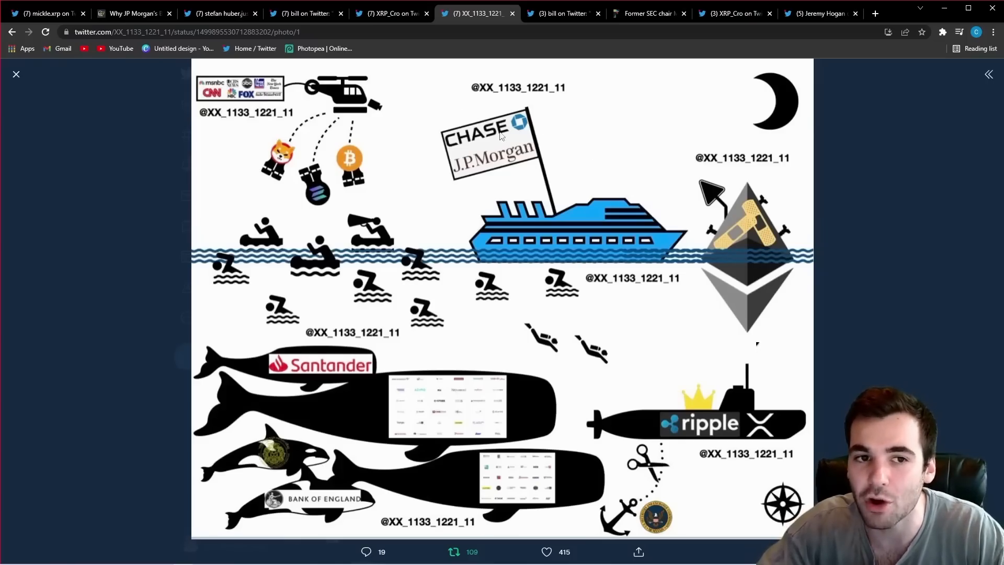
{"action": "mouse_move", "coordinate": [461, 143]}
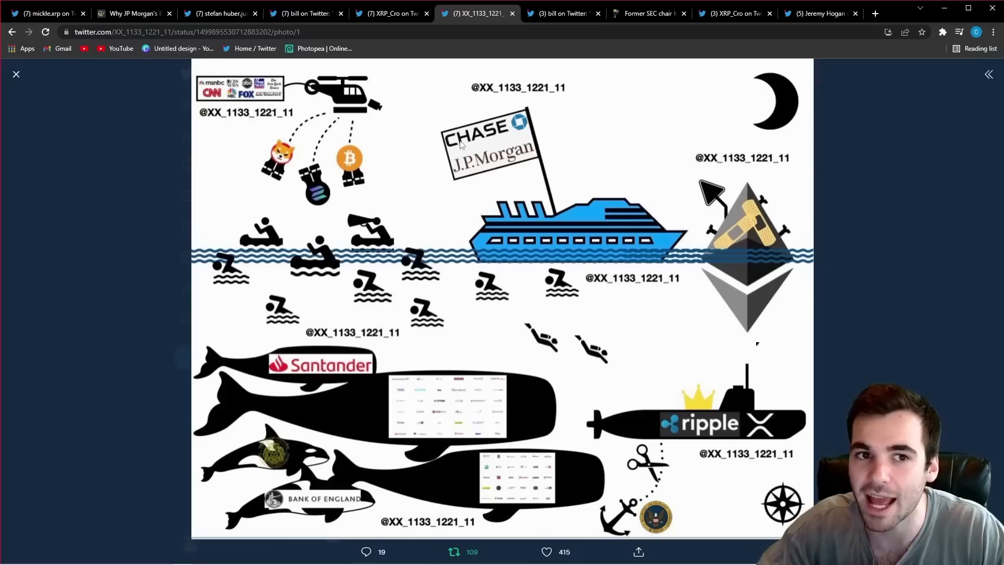
{"action": "mouse_move", "coordinate": [522, 145]}
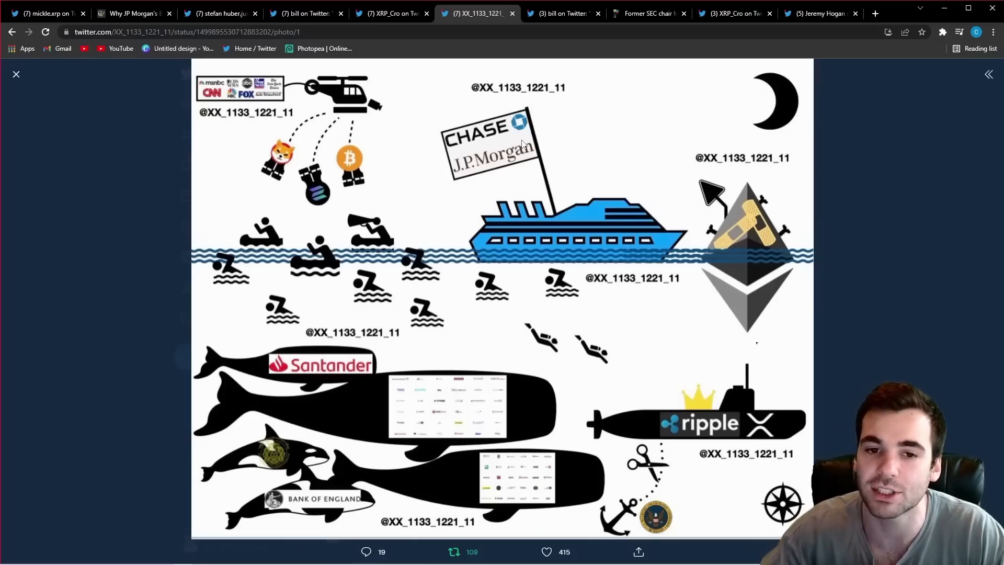
{"action": "mouse_move", "coordinate": [711, 190]}
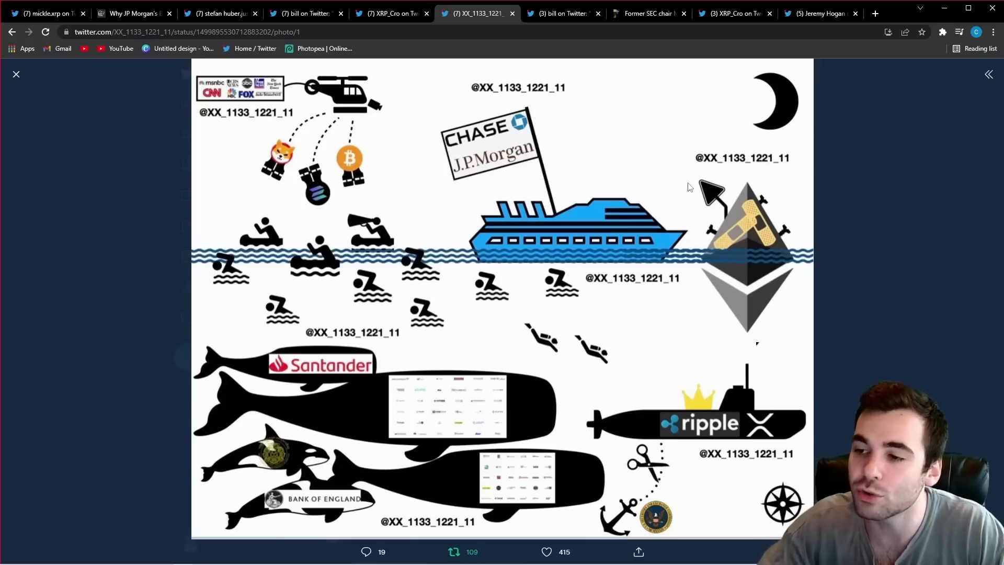
{"action": "mouse_move", "coordinate": [670, 401]}
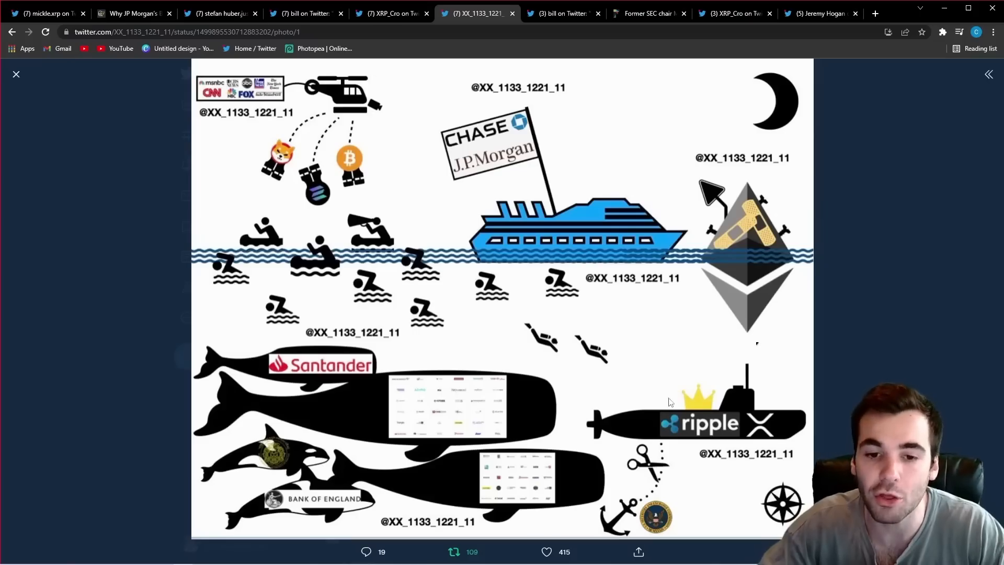
{"action": "mouse_move", "coordinate": [599, 206]}
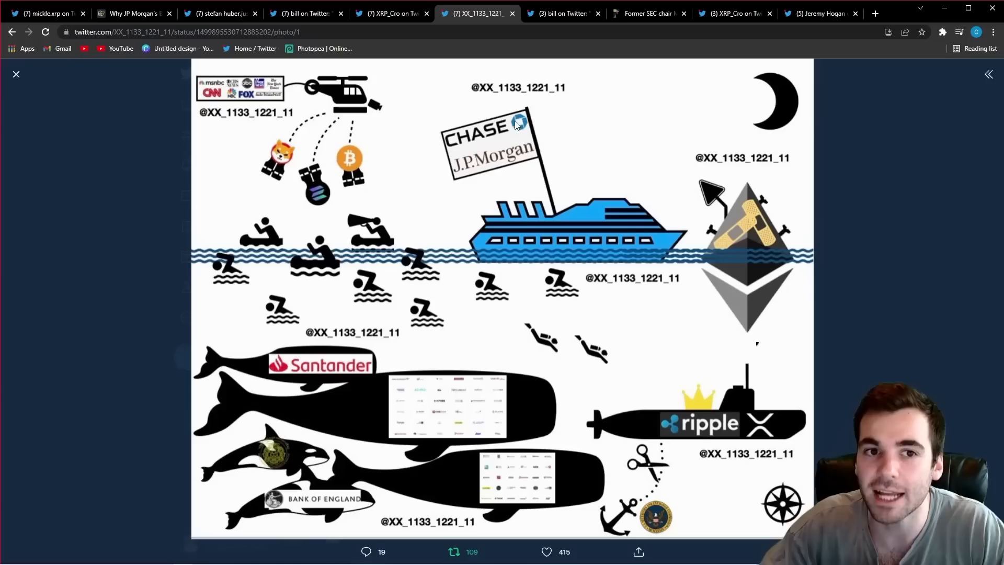
{"action": "mouse_move", "coordinate": [552, 162]}
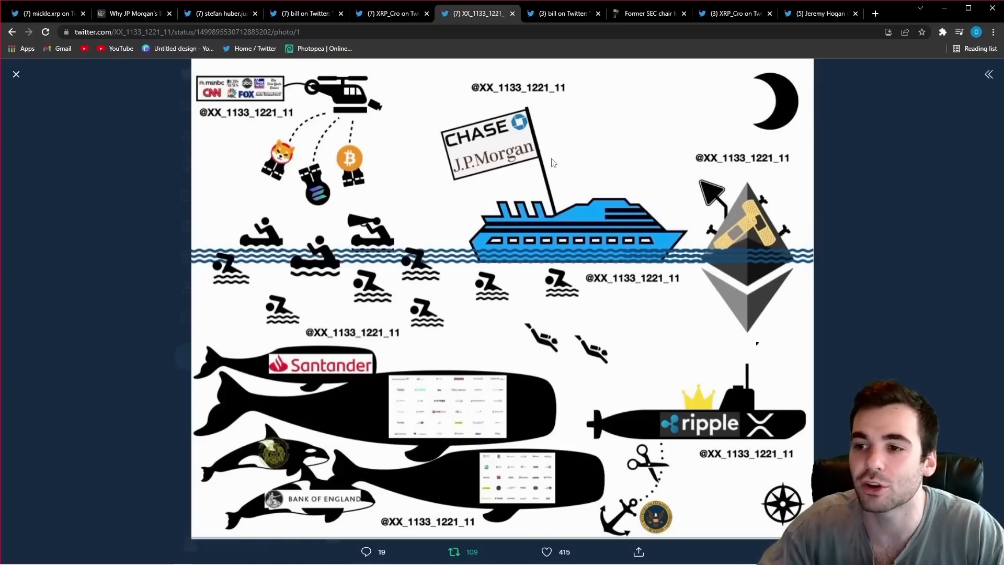
{"action": "mouse_move", "coordinate": [580, 180]}
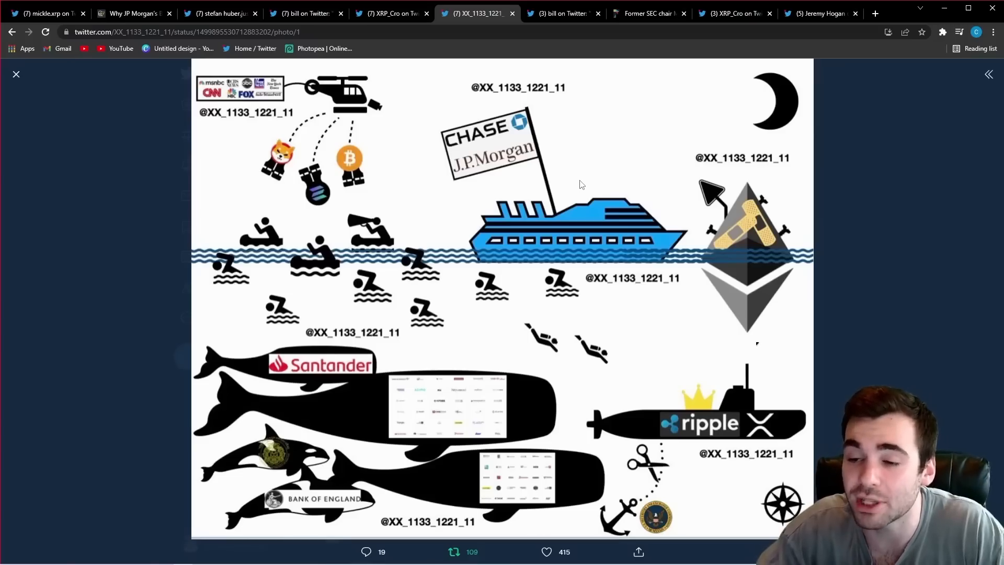
{"action": "mouse_move", "coordinate": [519, 120]}
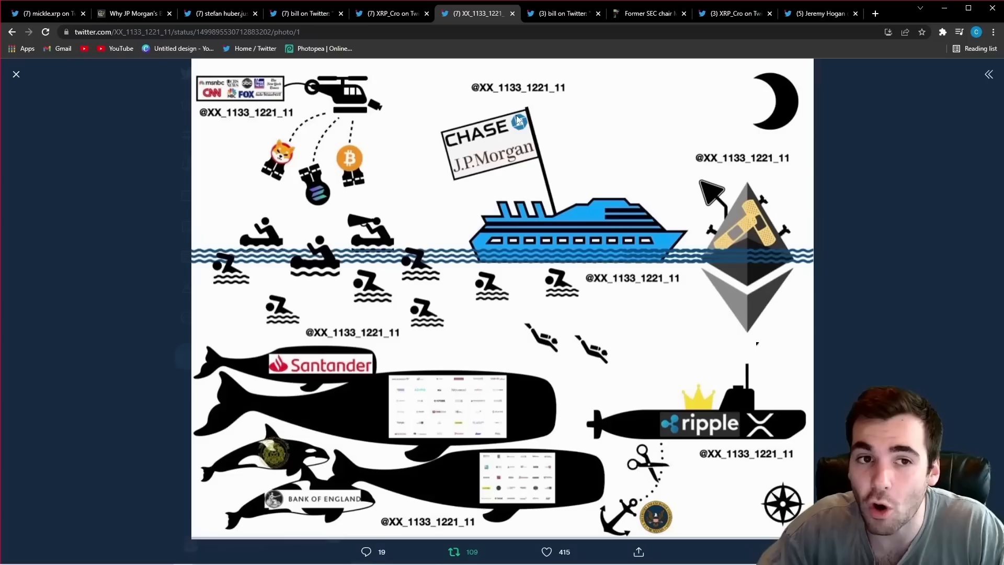
{"action": "mouse_move", "coordinate": [620, 222]}
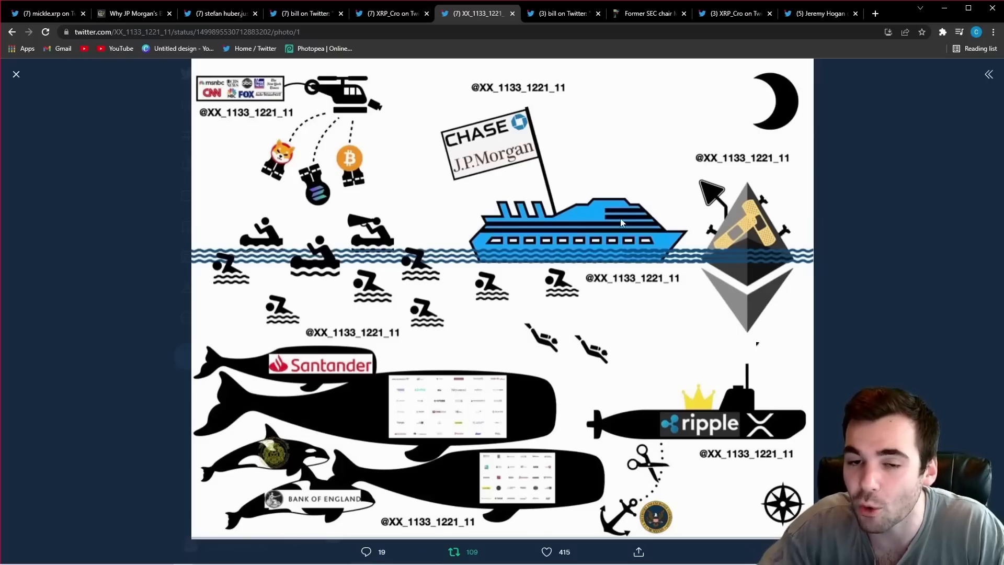
{"action": "mouse_move", "coordinate": [754, 220]}
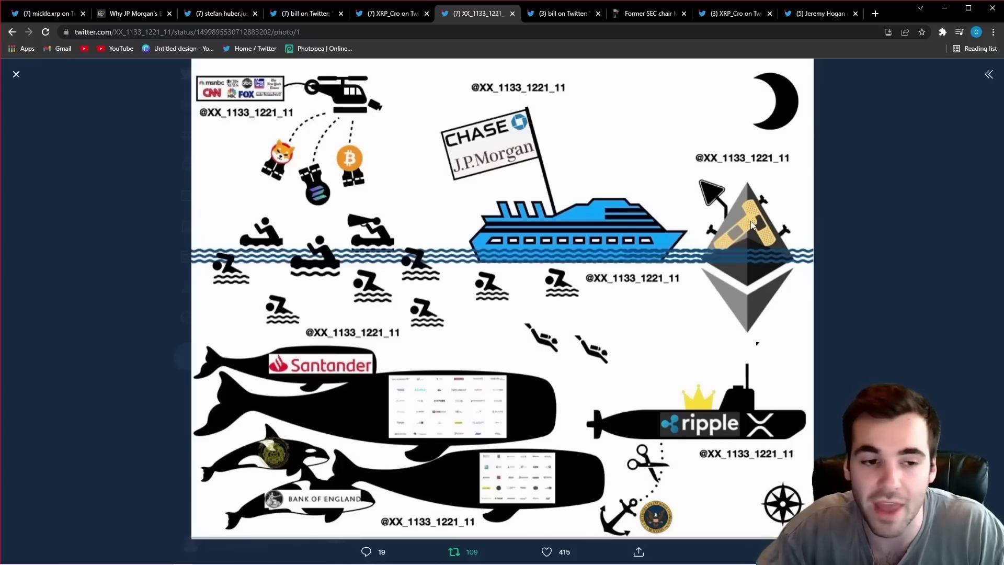
{"action": "mouse_move", "coordinate": [716, 391]}
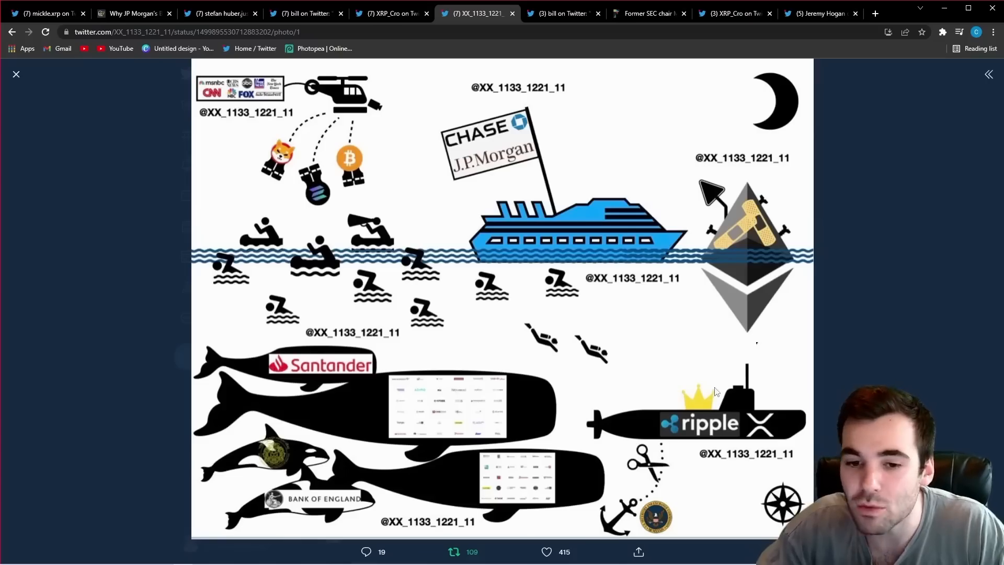
{"action": "mouse_move", "coordinate": [670, 421]}
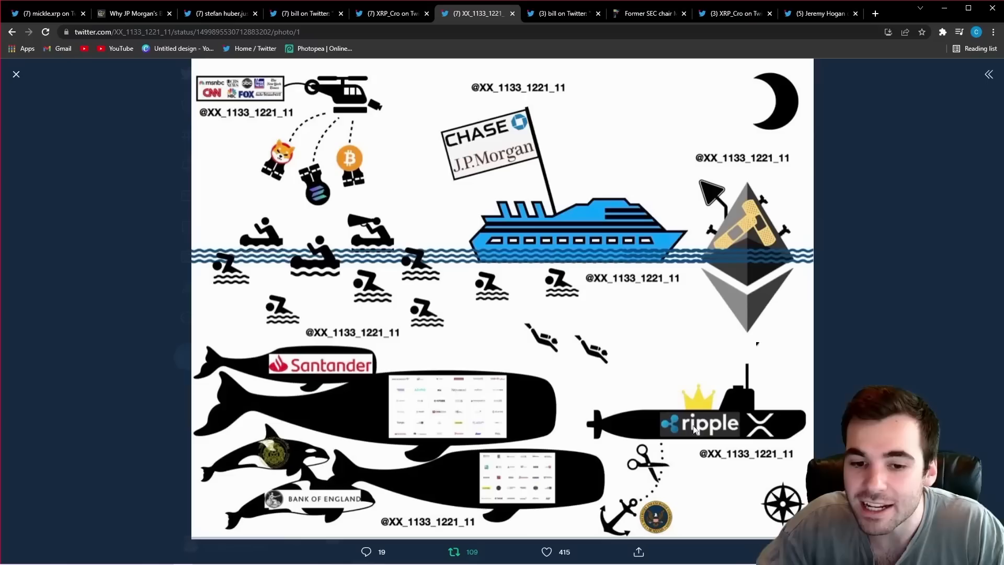
{"action": "mouse_move", "coordinate": [697, 419]}
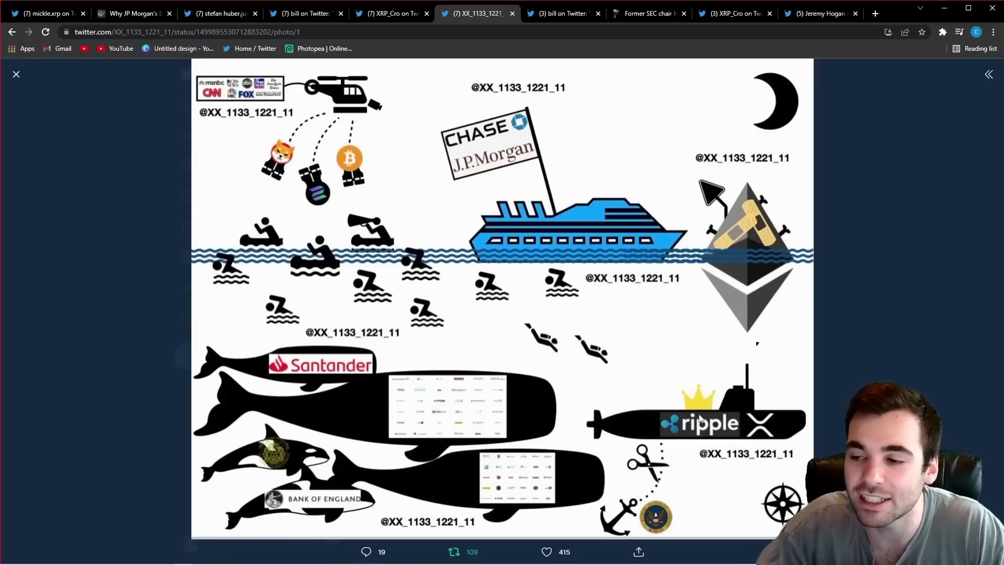
{"action": "mouse_move", "coordinate": [323, 401]}
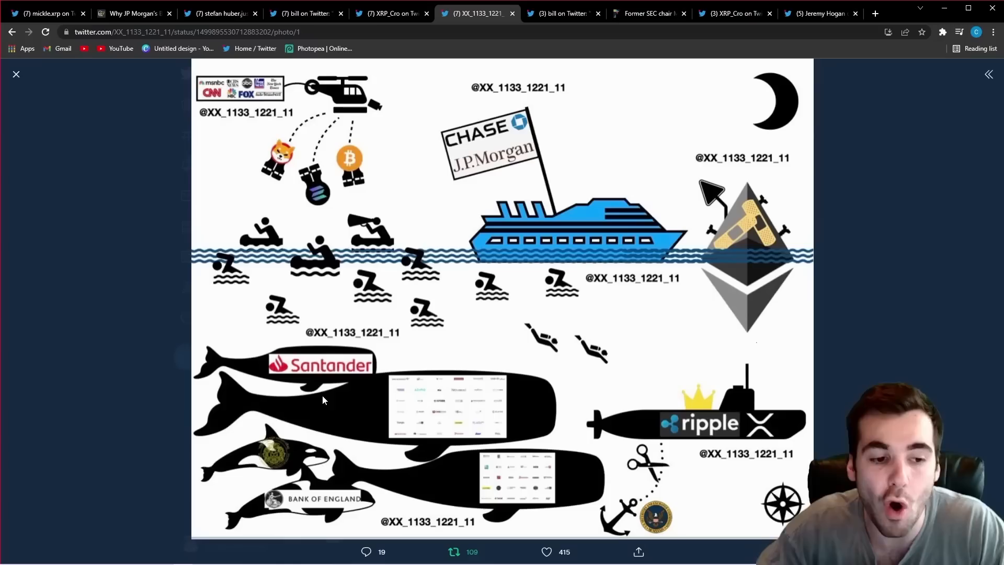
{"action": "mouse_move", "coordinate": [375, 417]}
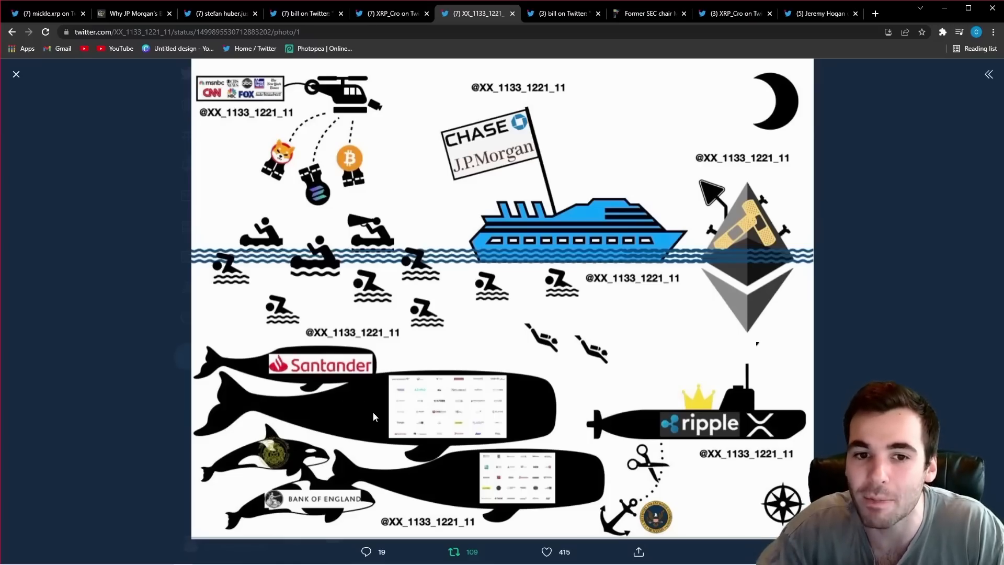
{"action": "mouse_move", "coordinate": [603, 289]}
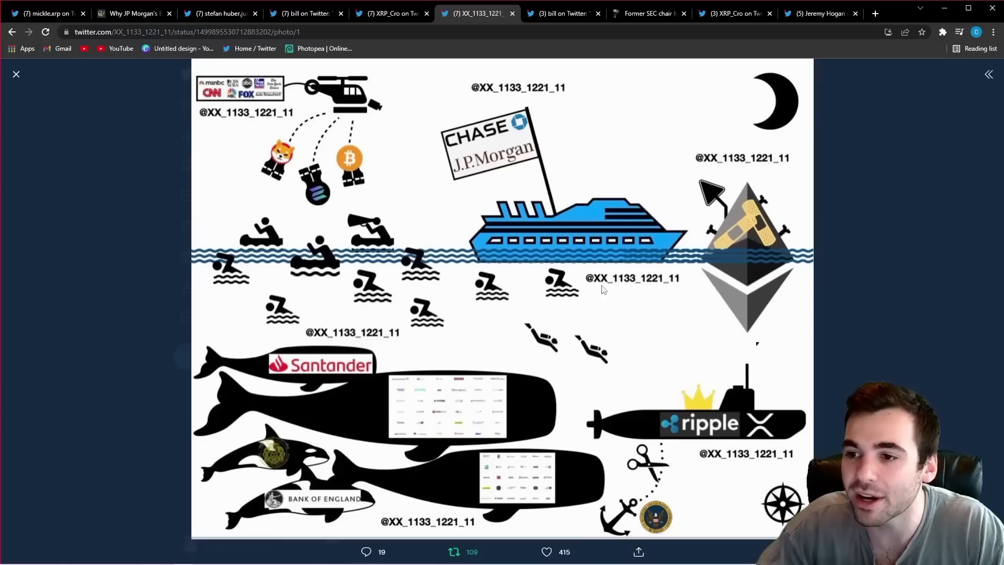
{"action": "mouse_move", "coordinate": [592, 196]}
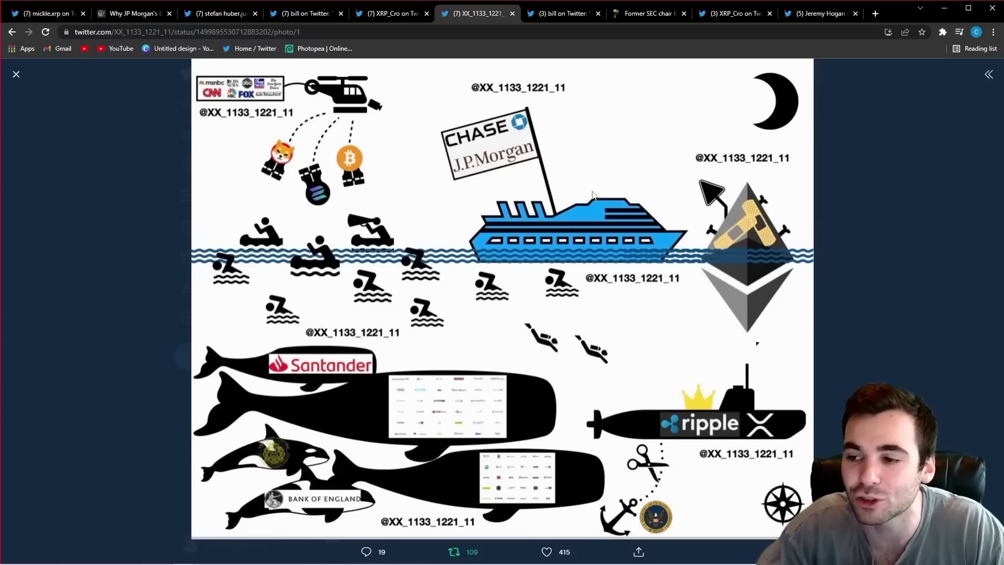
{"action": "mouse_move", "coordinate": [626, 376]}
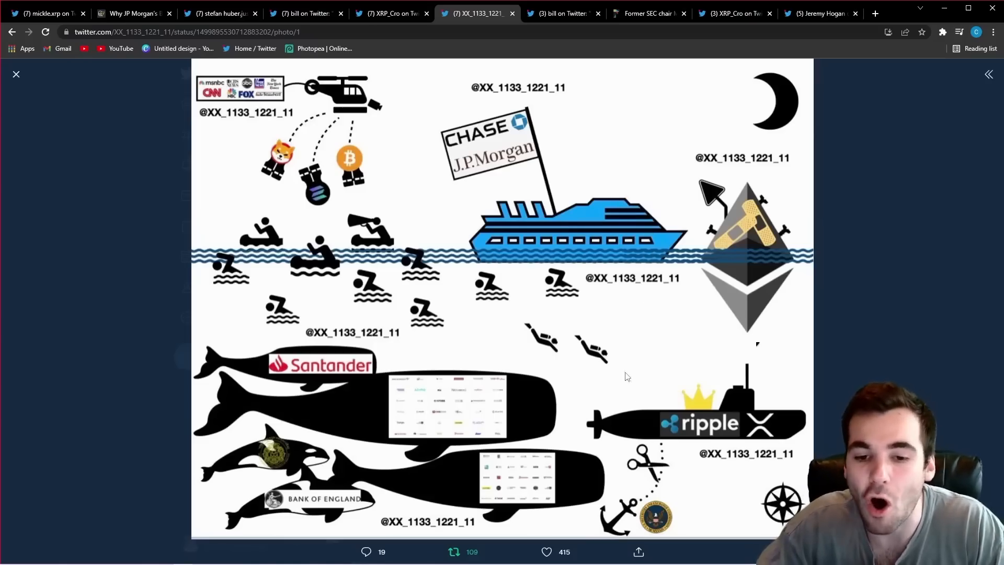
{"action": "mouse_move", "coordinate": [697, 432]}
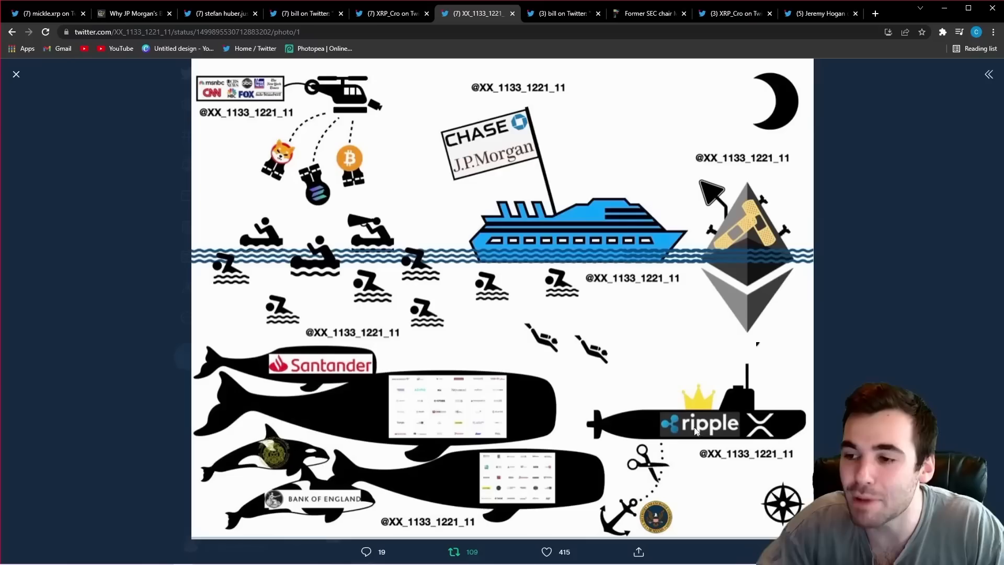
{"action": "mouse_move", "coordinate": [563, 314]}
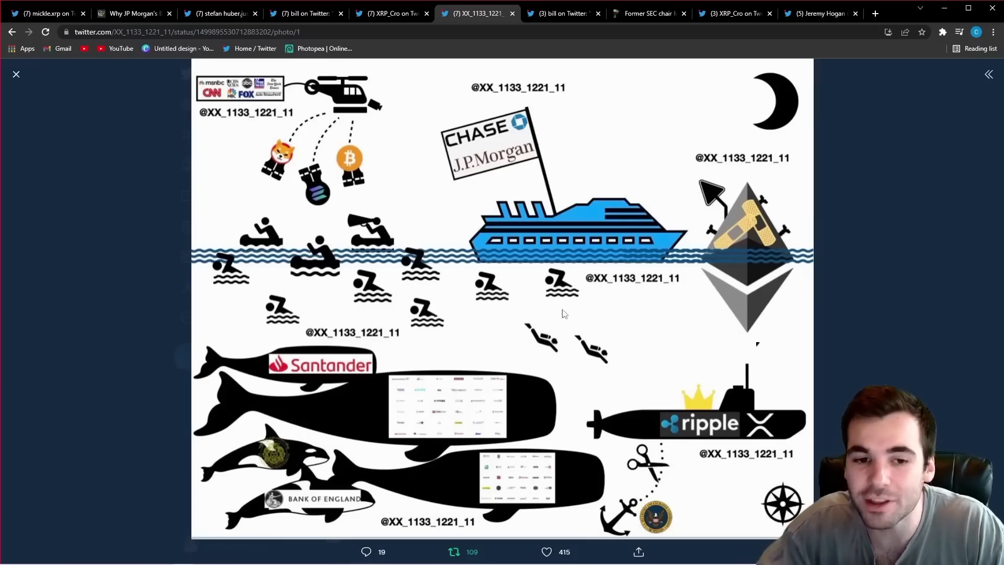
{"action": "mouse_move", "coordinate": [569, 354]}
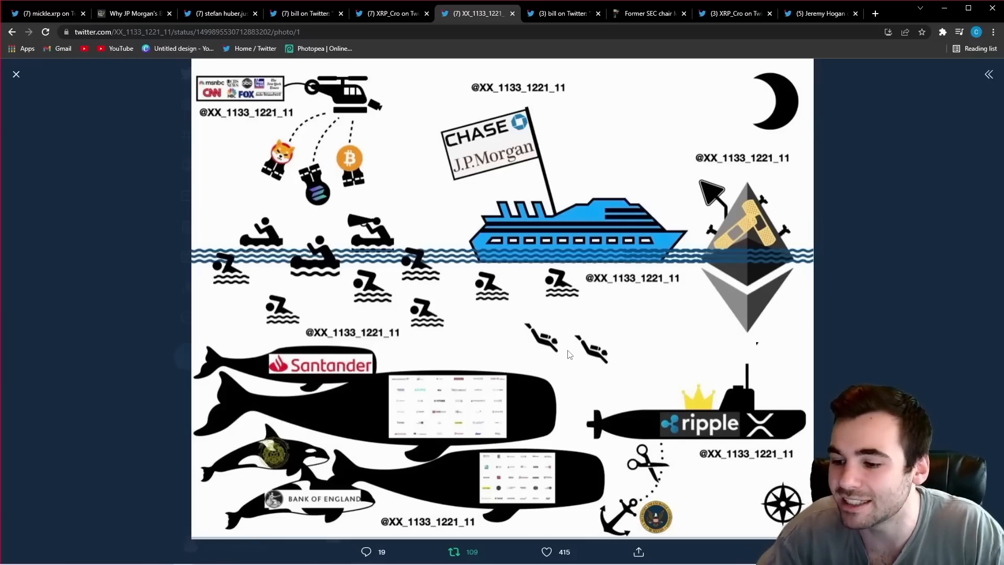
{"action": "mouse_move", "coordinate": [594, 355]}
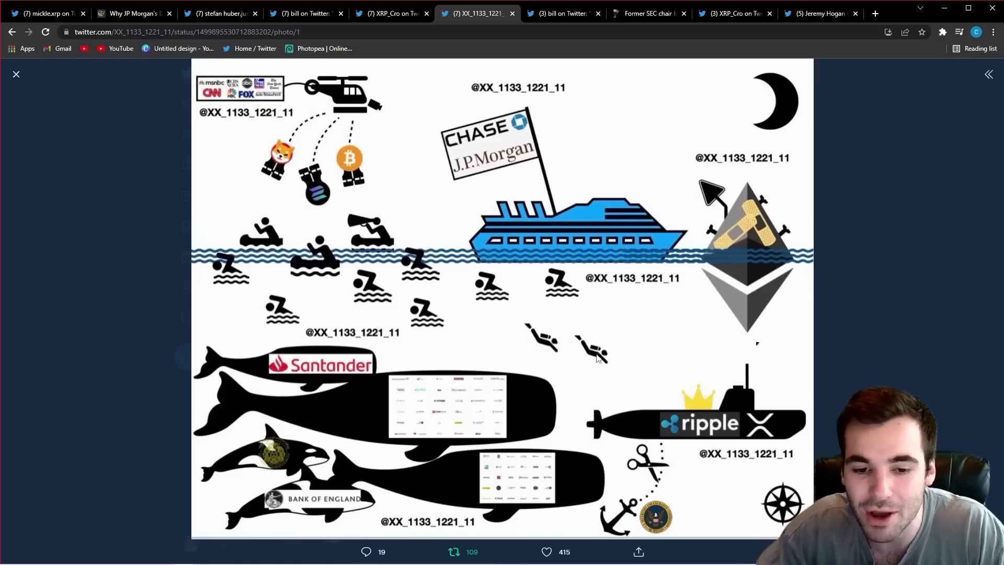
{"action": "mouse_move", "coordinate": [646, 474]}
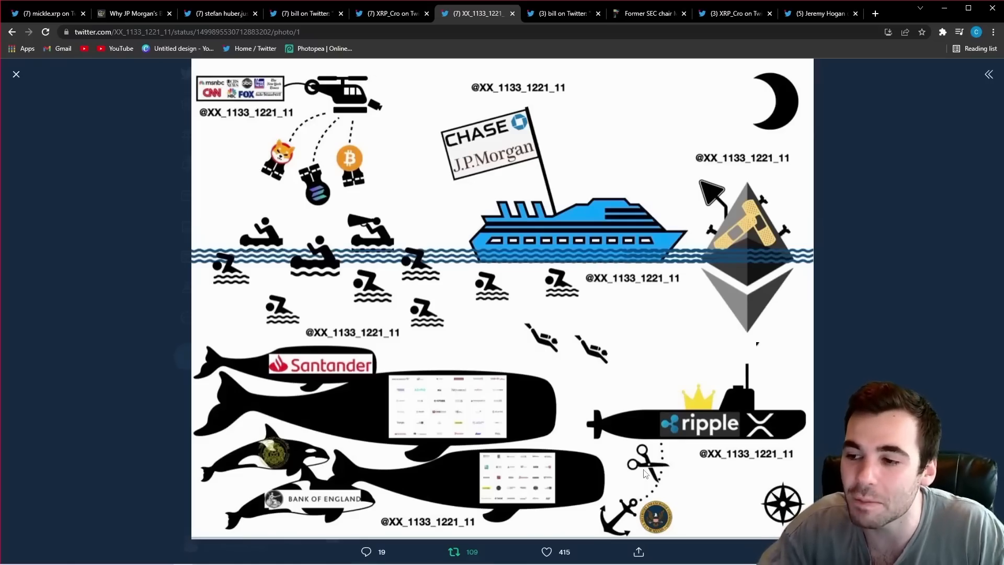
{"action": "mouse_move", "coordinate": [649, 492]}
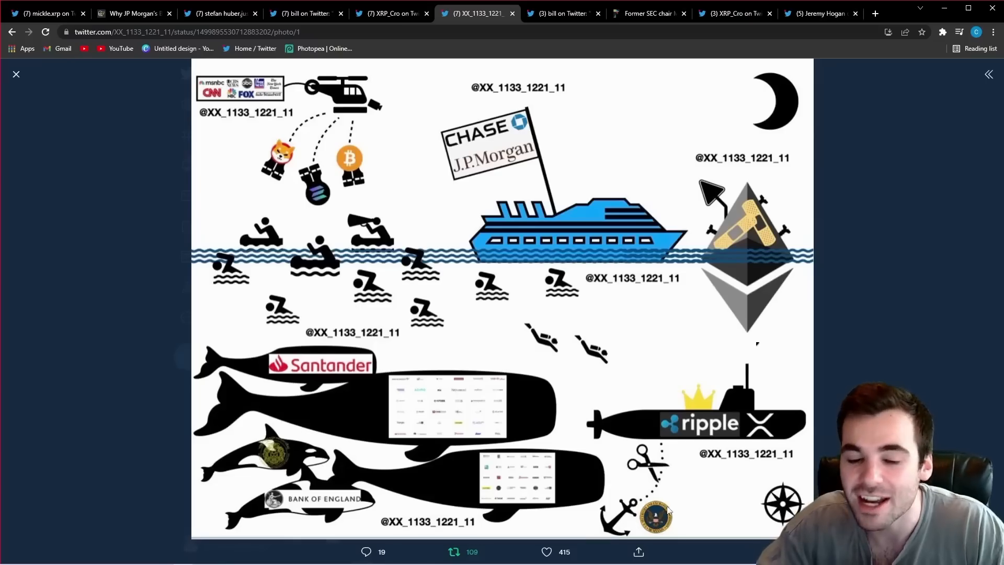
{"action": "mouse_move", "coordinate": [626, 396]}
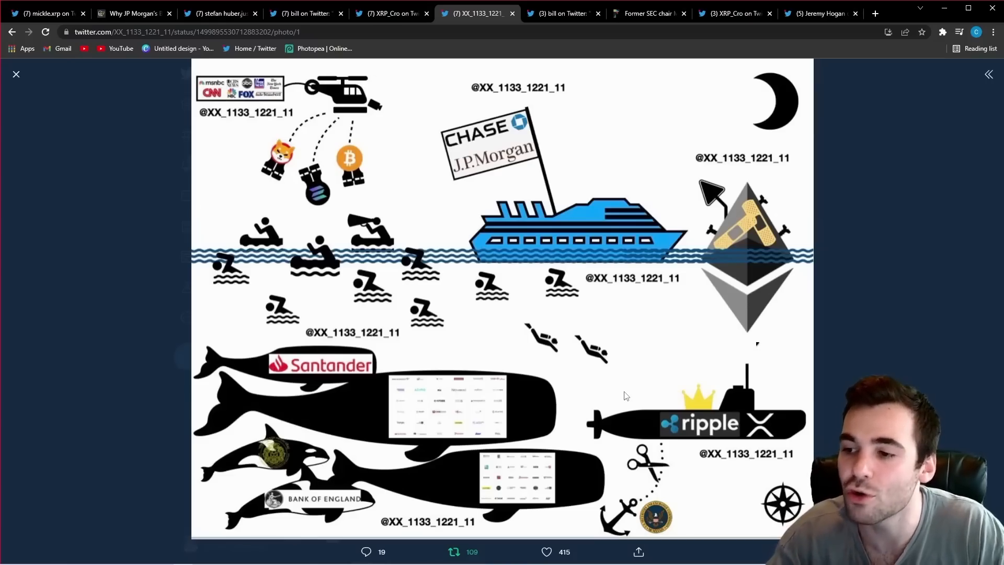
Step: Leave the ocean cartoon for Jeremy Hogan's thread with the Ripple court order tweet
{"action": "left_click", "coordinate": [820, 12]}
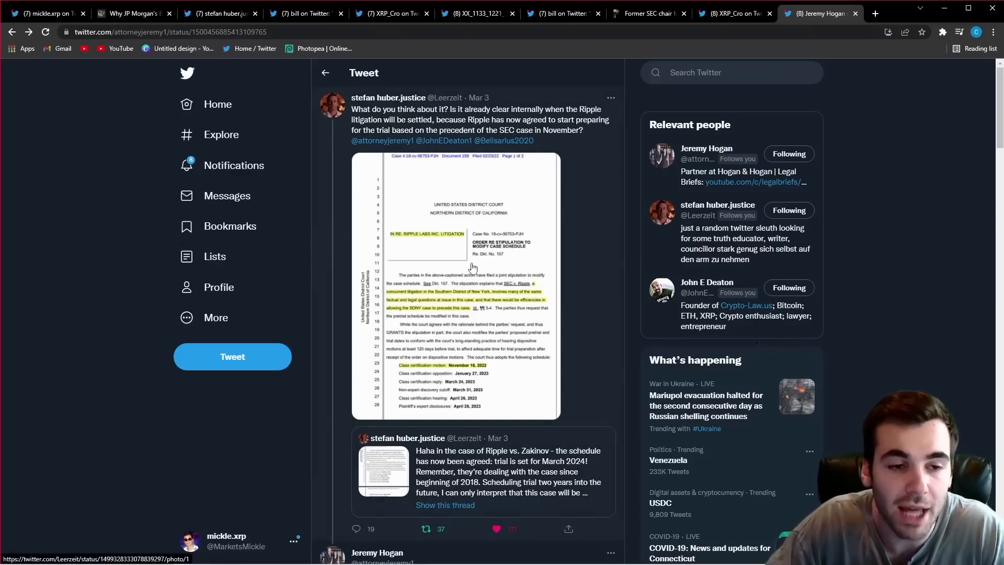
{"action": "left_click", "coordinate": [455, 284]}
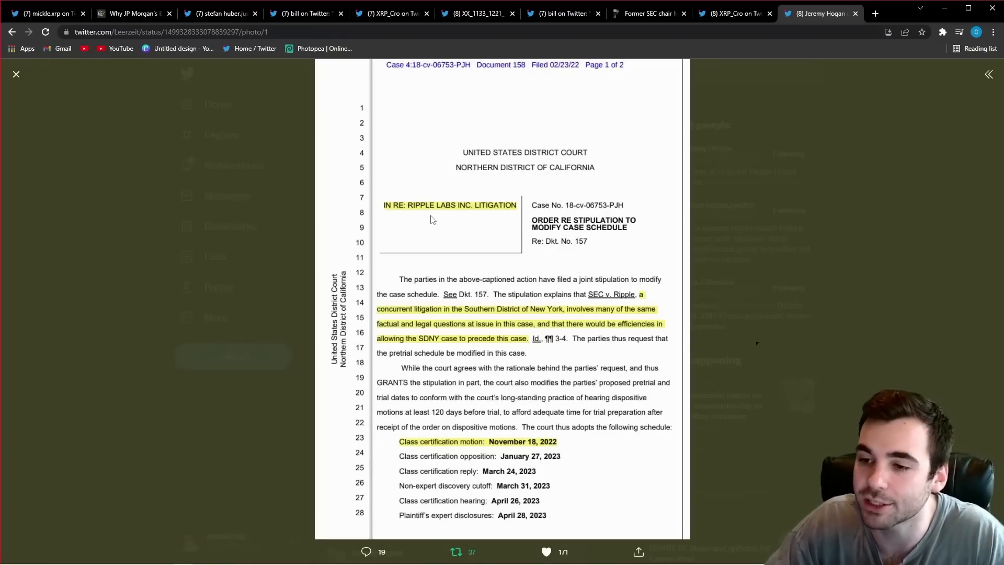
{"action": "mouse_move", "coordinate": [432, 243]}
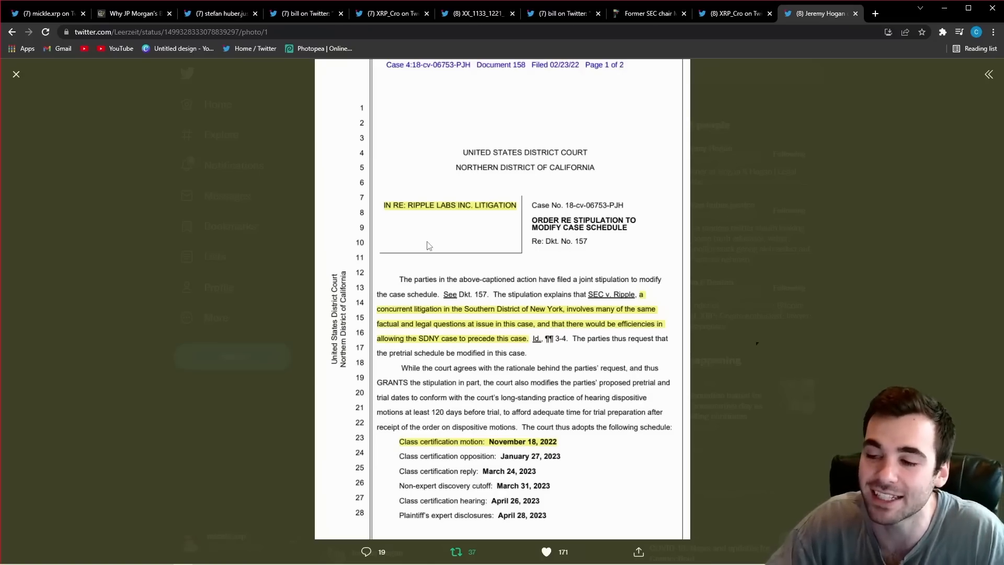
{"action": "mouse_move", "coordinate": [585, 414]}
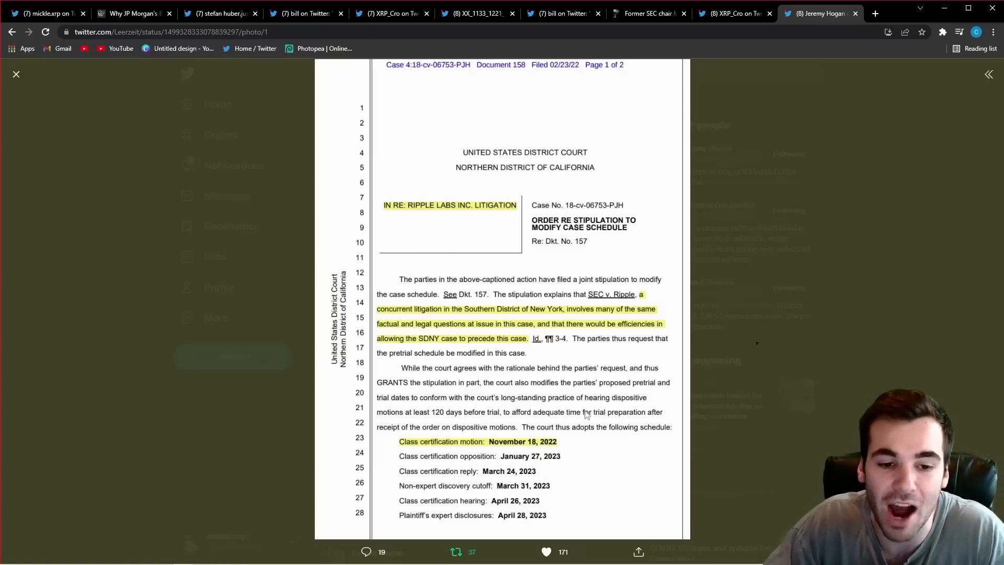
{"action": "mouse_move", "coordinate": [641, 351]}
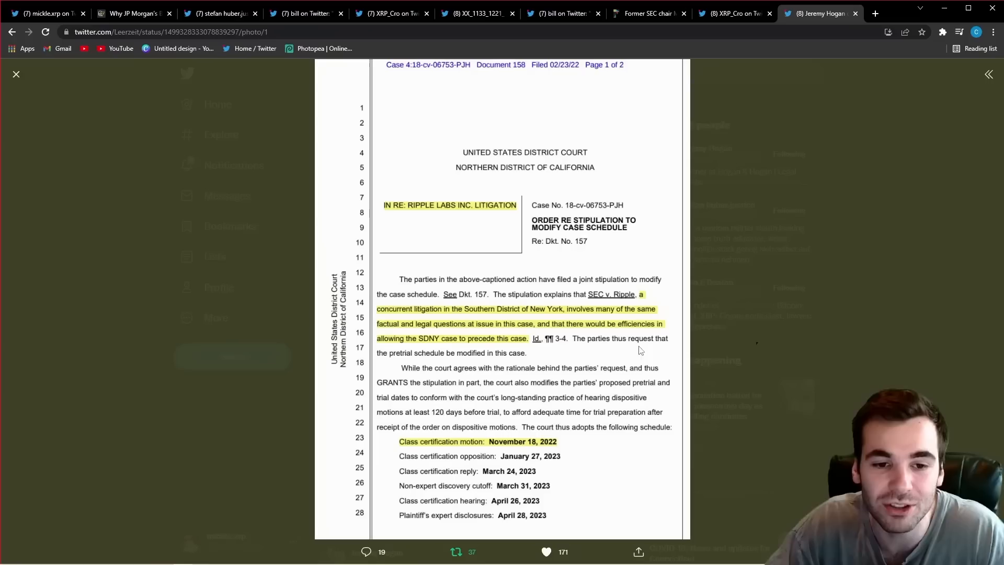
{"action": "mouse_move", "coordinate": [771, 364]}
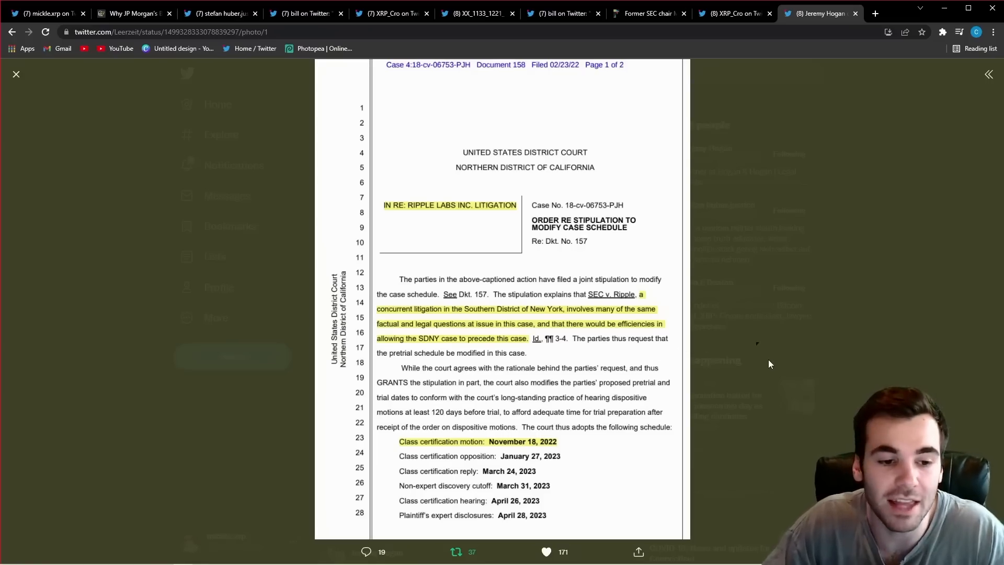
{"action": "mouse_move", "coordinate": [525, 440]}
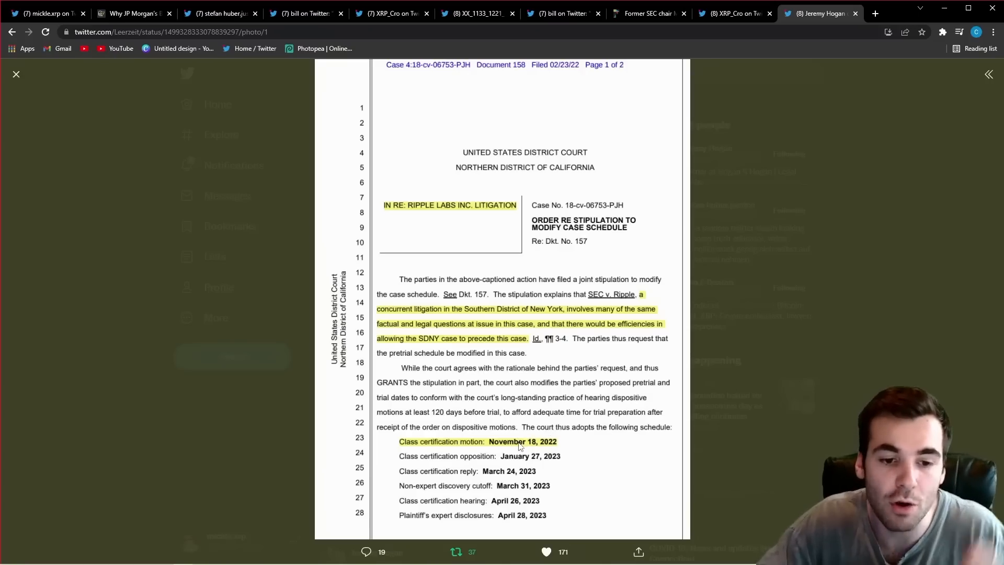
{"action": "mouse_move", "coordinate": [570, 453]}
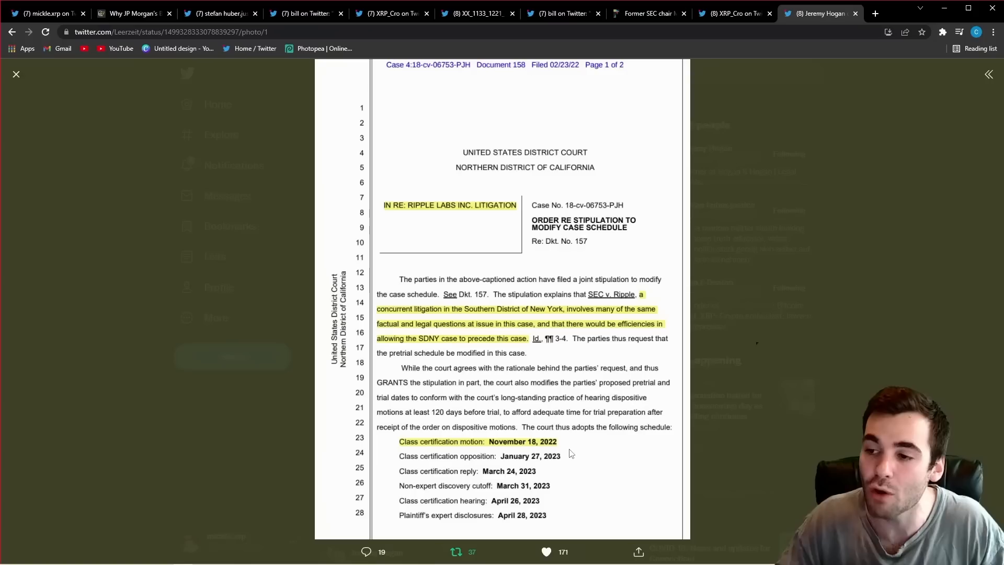
{"action": "mouse_move", "coordinate": [622, 338]}
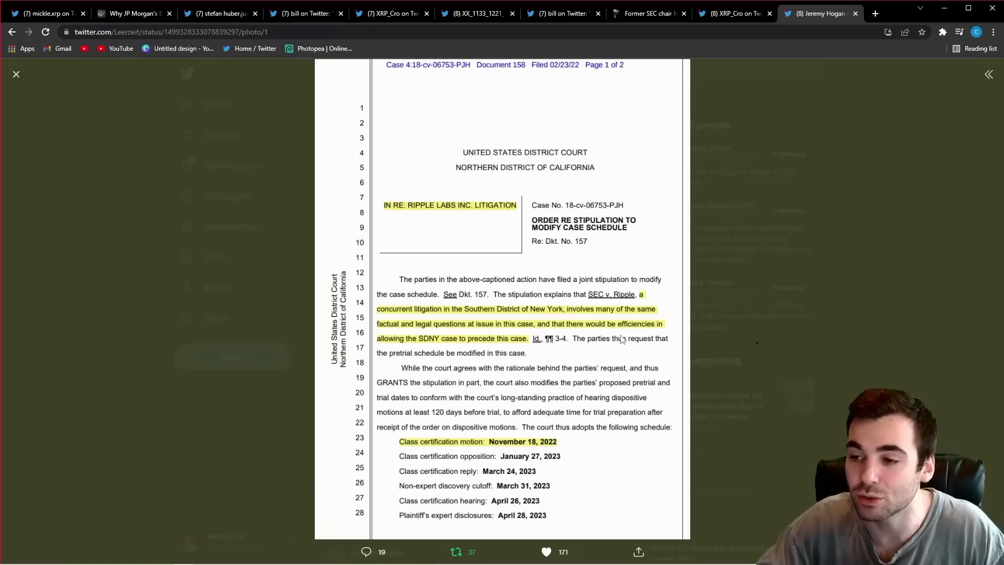
{"action": "mouse_move", "coordinate": [507, 430]}
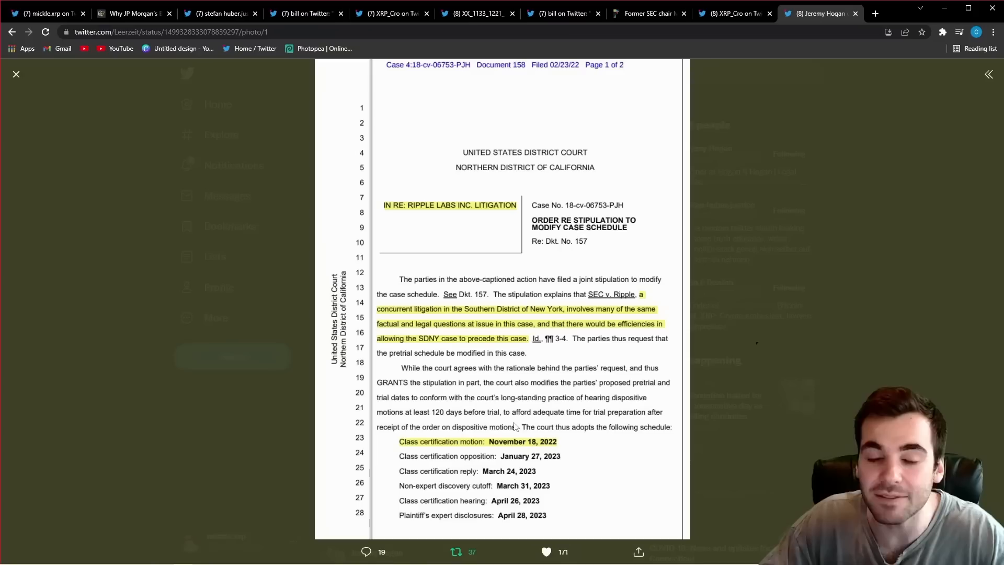
{"action": "mouse_move", "coordinate": [569, 421]}
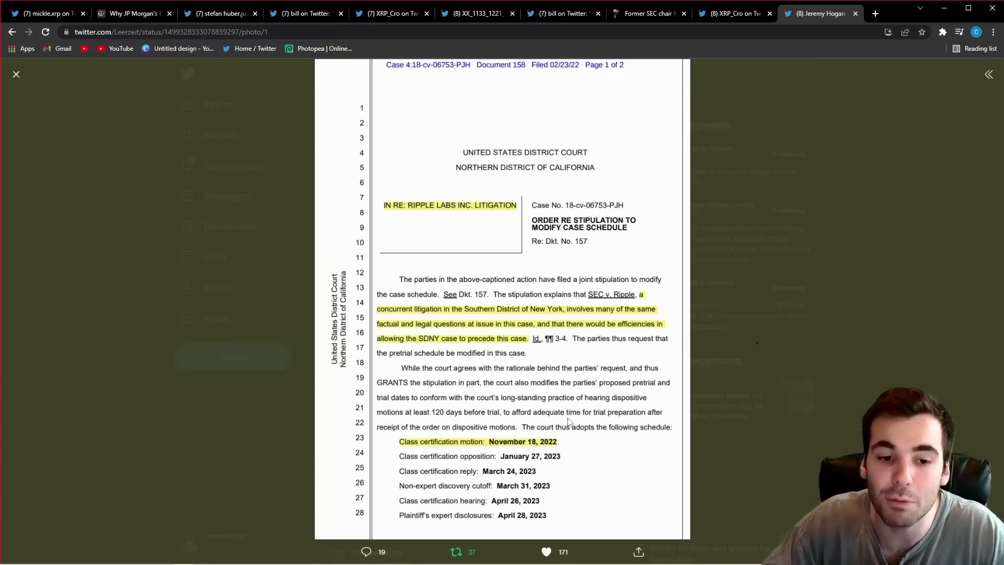
{"action": "mouse_move", "coordinate": [521, 425]}
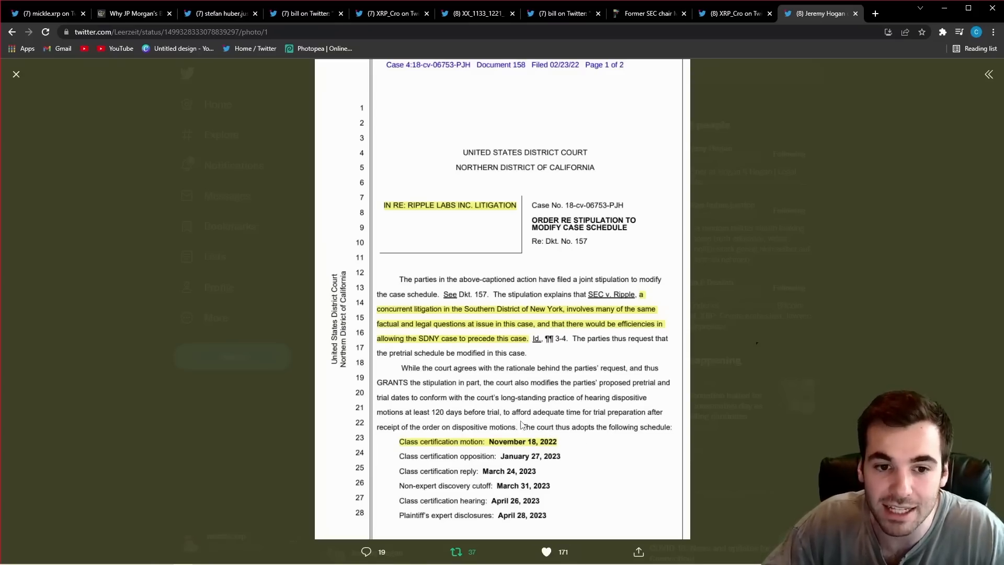
{"action": "mouse_move", "coordinate": [536, 417]}
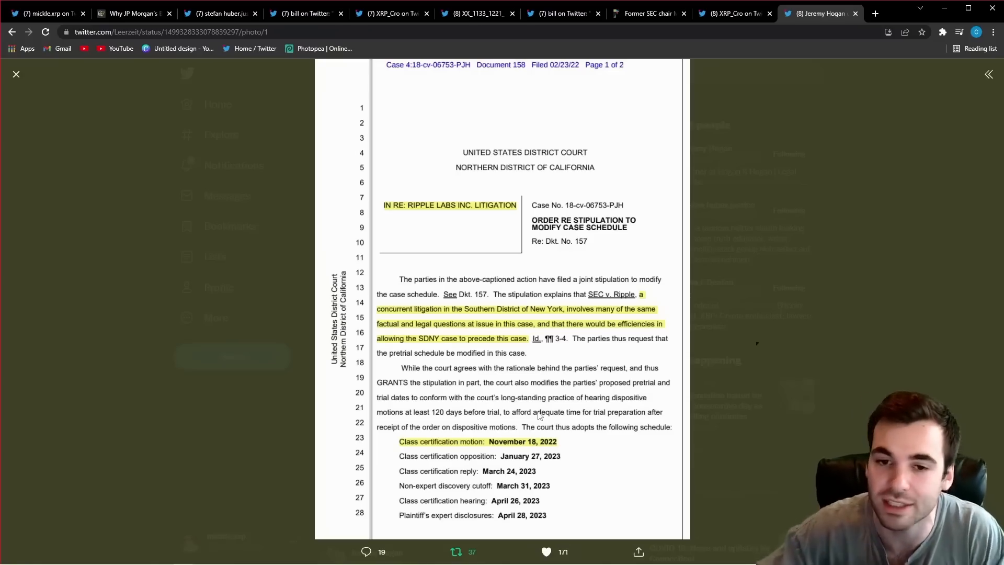
{"action": "left_click", "coordinate": [16, 73]}
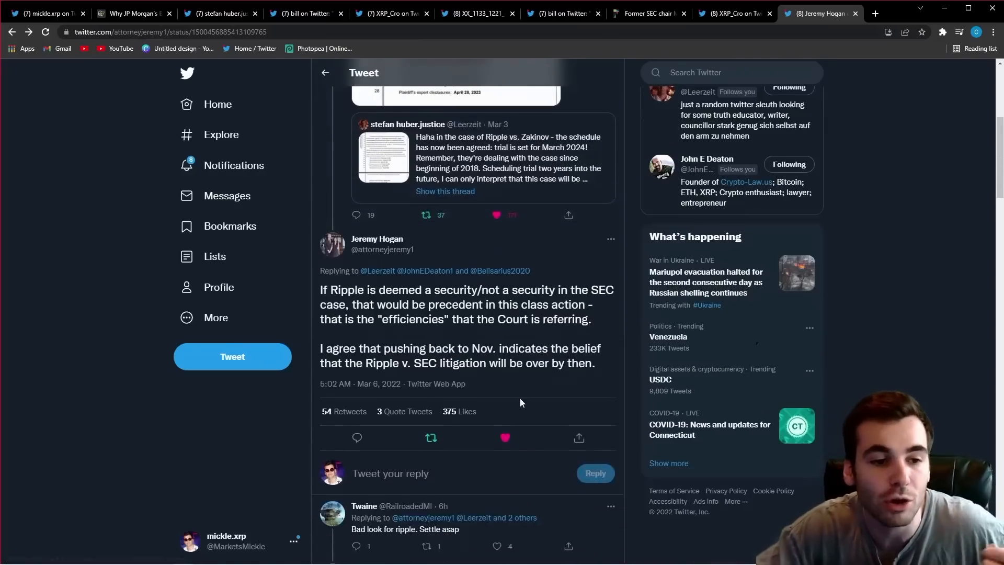
{"action": "scroll", "scroll_direction": "up", "scroll_amount": 3}
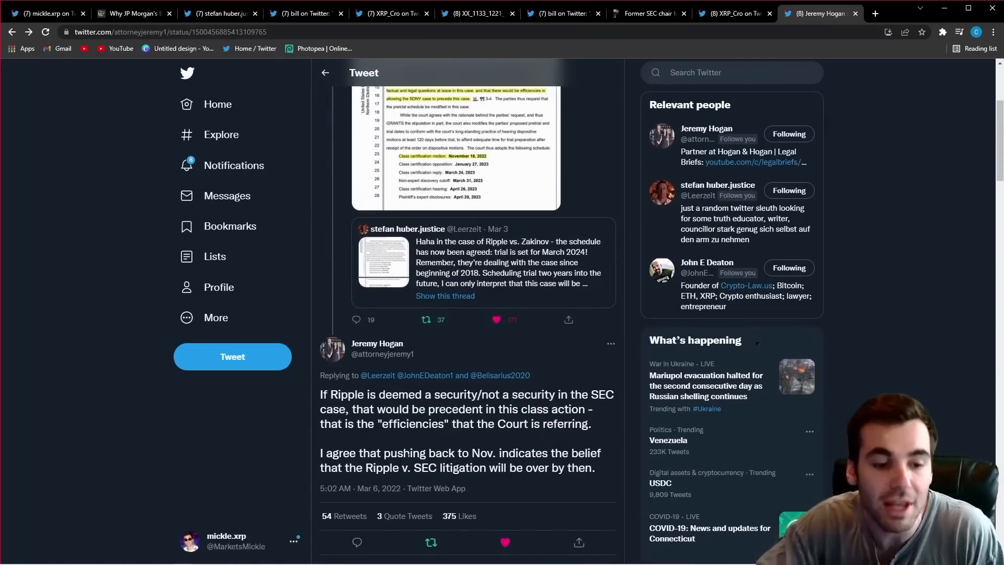
{"action": "scroll", "scroll_direction": "down", "scroll_amount": 3}
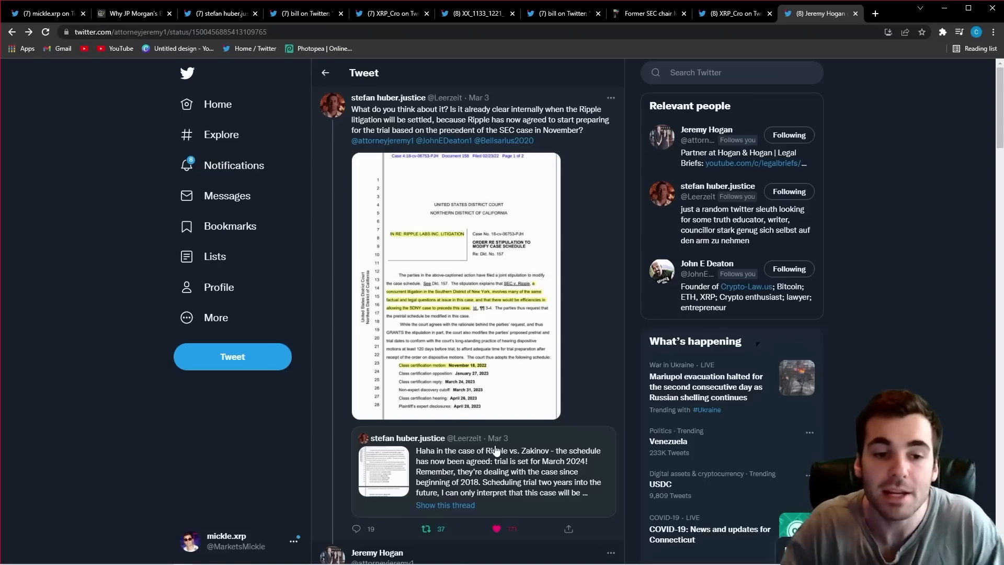
{"action": "scroll", "scroll_direction": "down", "scroll_amount": 3}
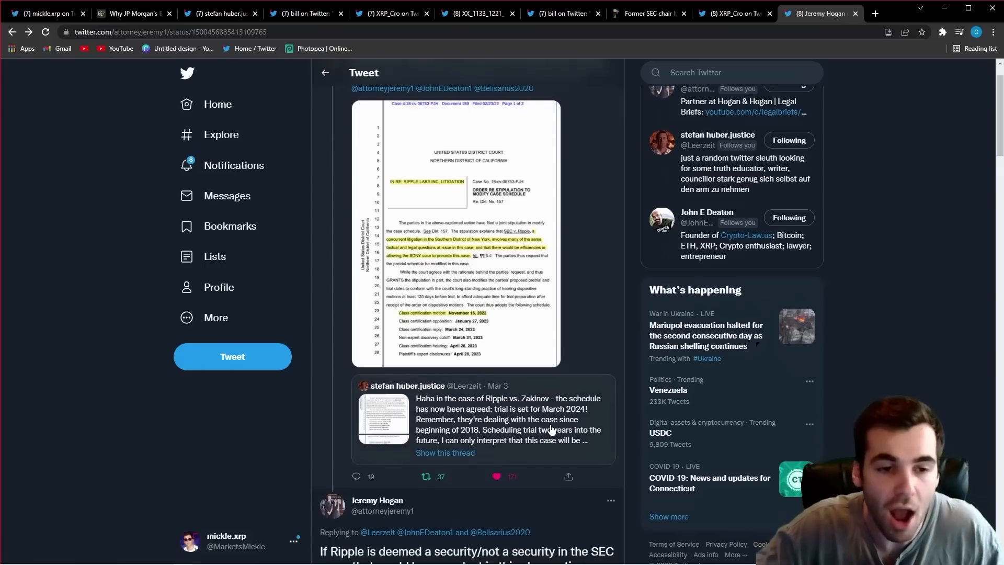
{"action": "mouse_move", "coordinate": [538, 461]}
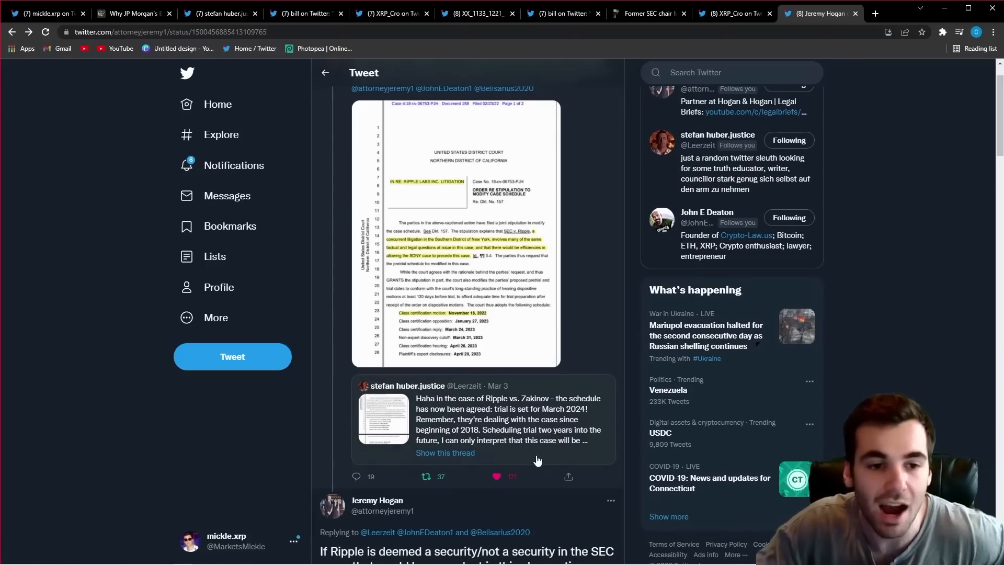
{"action": "mouse_move", "coordinate": [540, 470]}
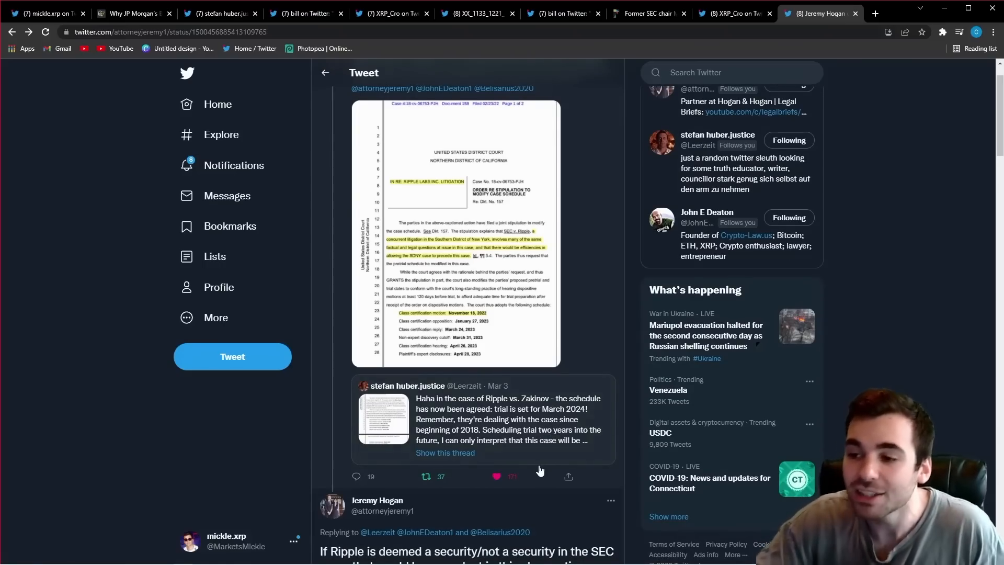
{"action": "mouse_move", "coordinate": [532, 475]}
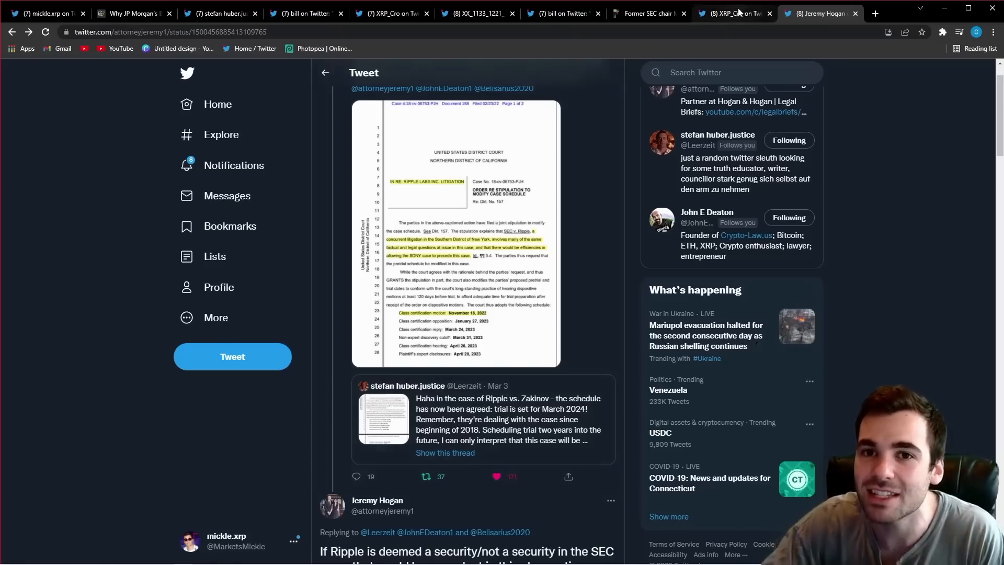
Step: Show XRP_Cro's Garlinghouse 'fight rather than settle' quote, then the whale and ship cartoon
{"action": "left_click", "coordinate": [733, 12]}
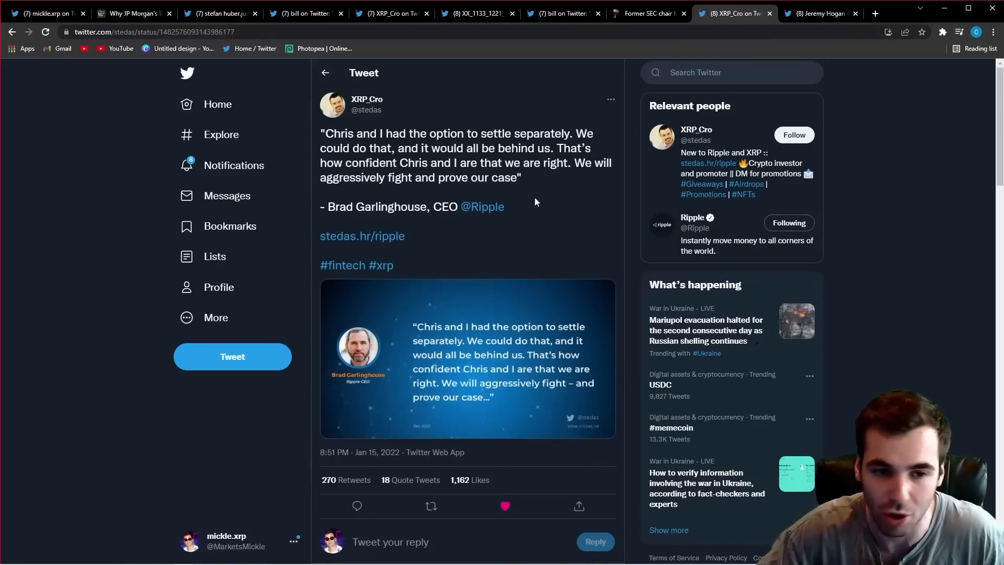
{"action": "mouse_move", "coordinate": [477, 276]}
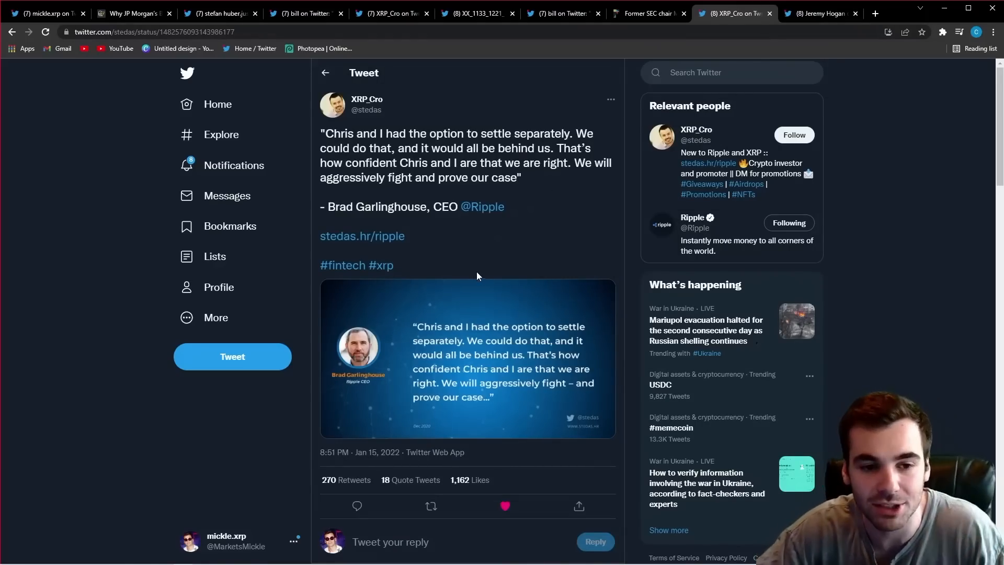
{"action": "mouse_move", "coordinate": [526, 302]}
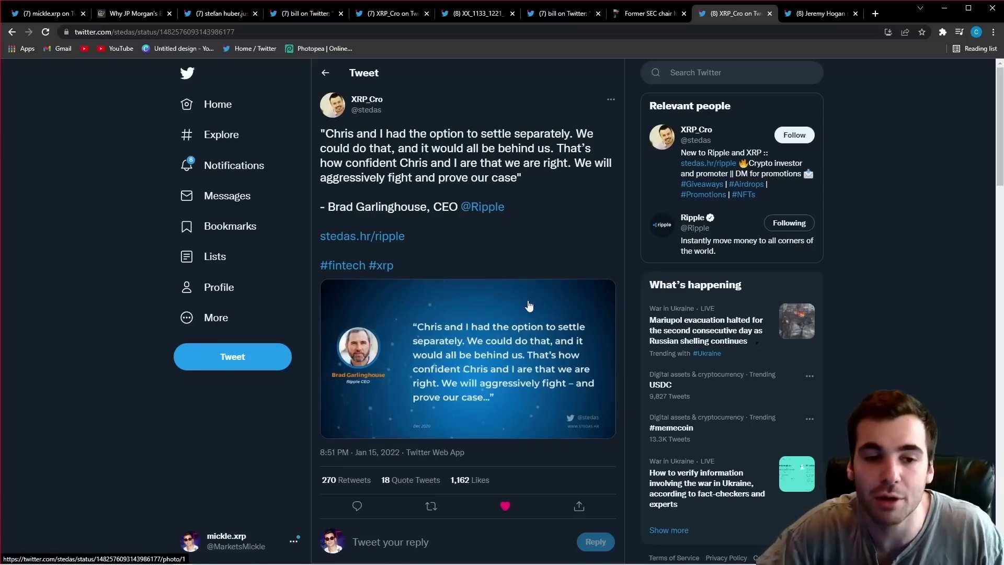
{"action": "mouse_move", "coordinate": [526, 297]}
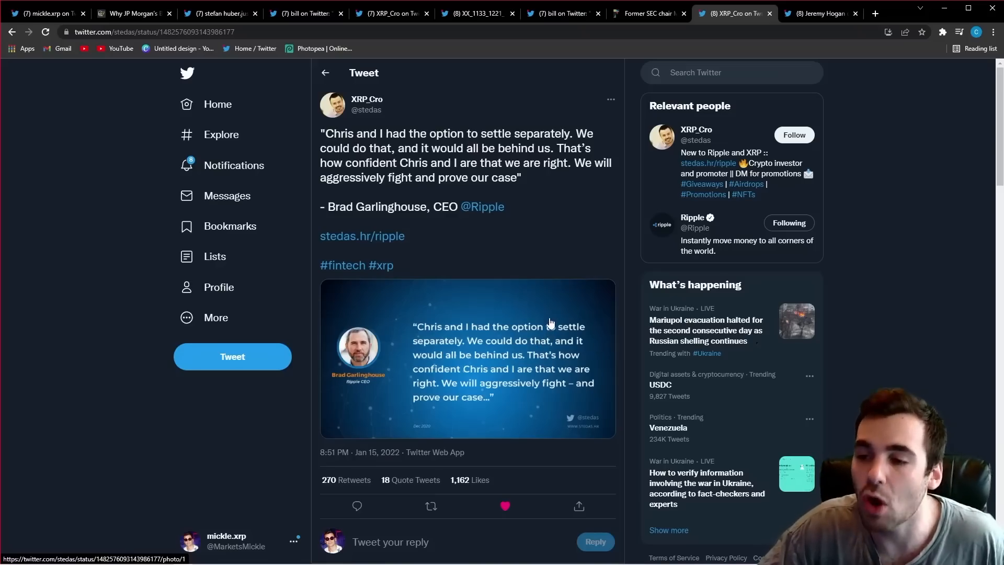
{"action": "mouse_move", "coordinate": [533, 338]}
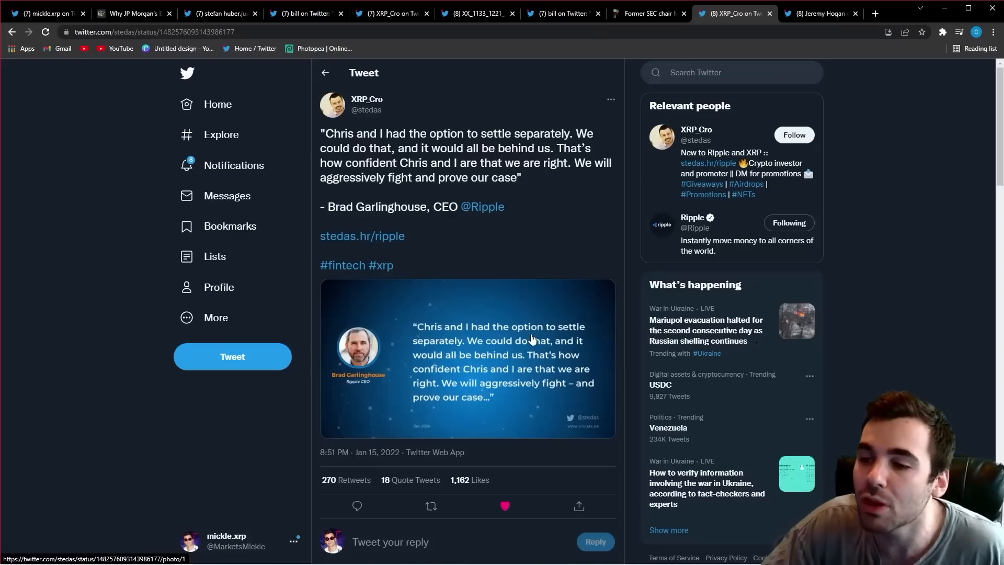
{"action": "mouse_move", "coordinate": [543, 296]}
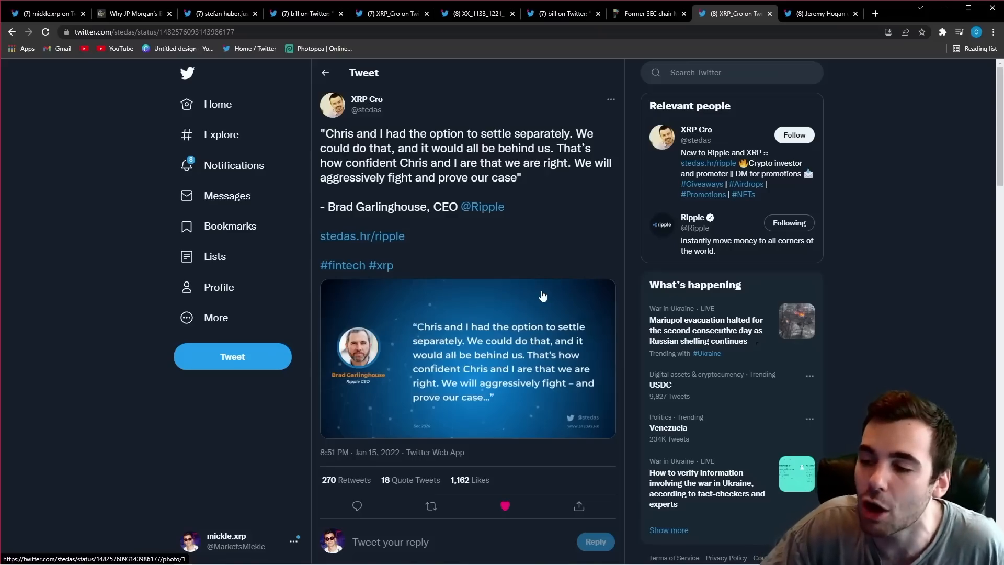
{"action": "mouse_move", "coordinate": [552, 318]}
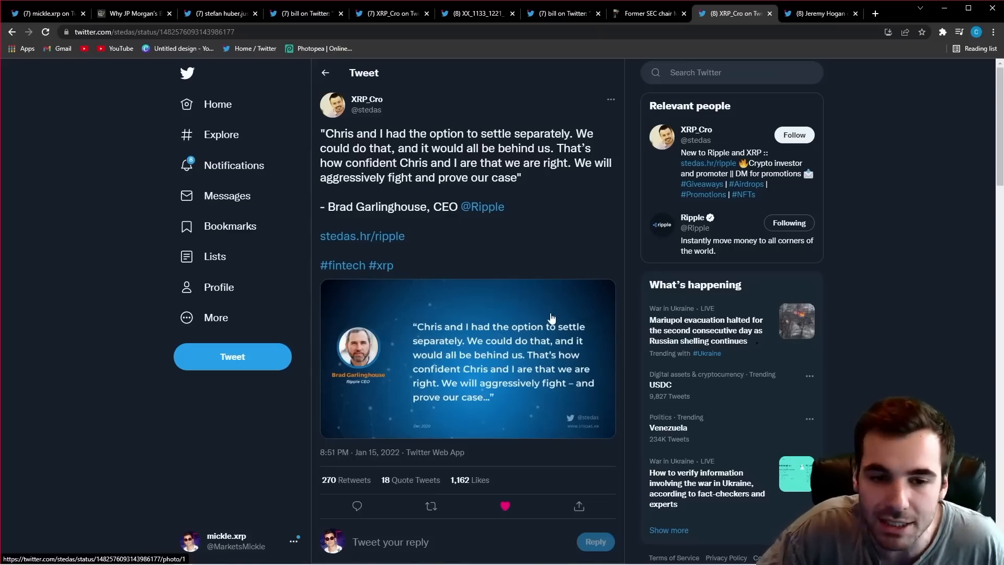
{"action": "mouse_move", "coordinate": [544, 336]}
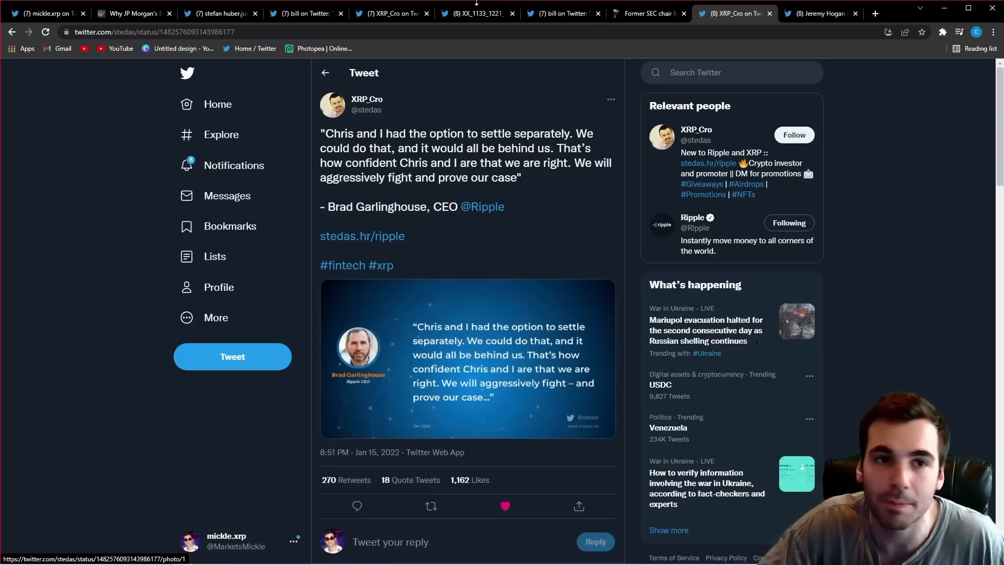
{"action": "left_click", "coordinate": [477, 12]}
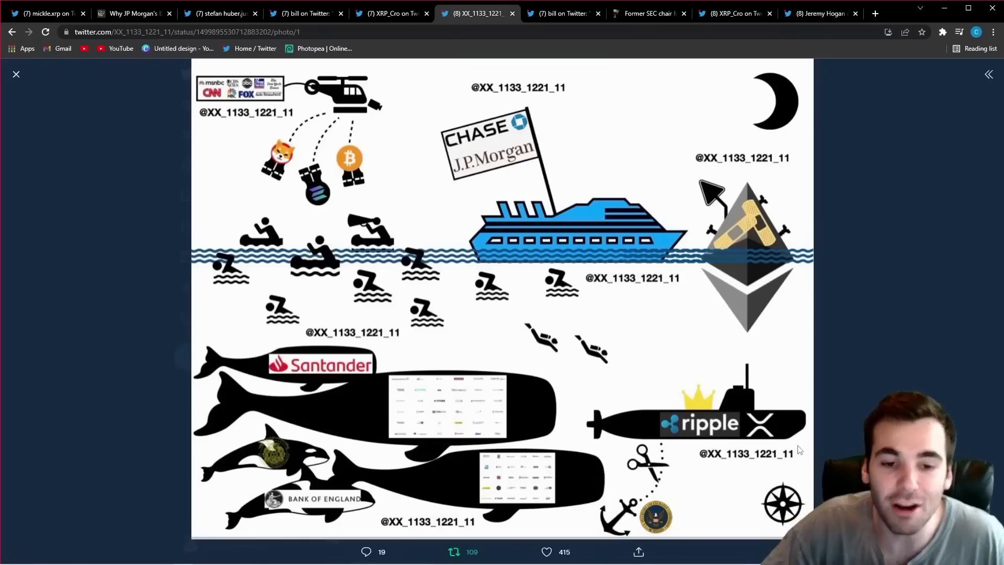
{"action": "mouse_move", "coordinate": [755, 422]}
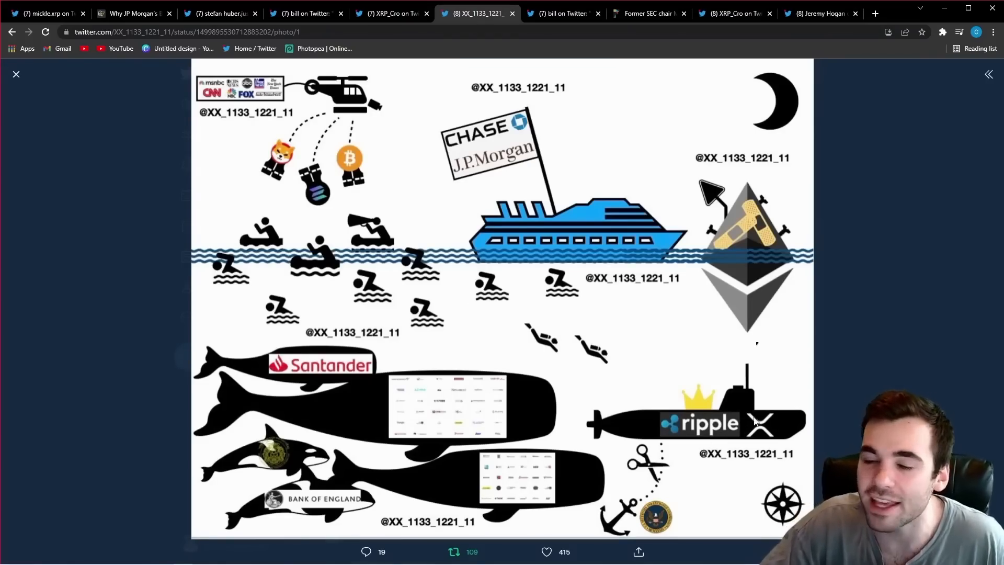
{"action": "mouse_move", "coordinate": [540, 166]}
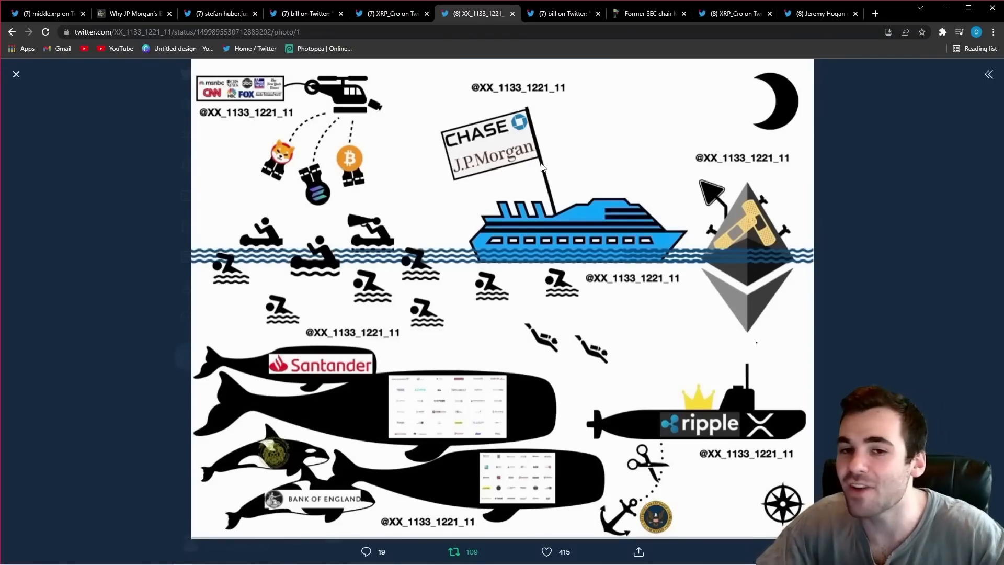
{"action": "mouse_move", "coordinate": [711, 259]}
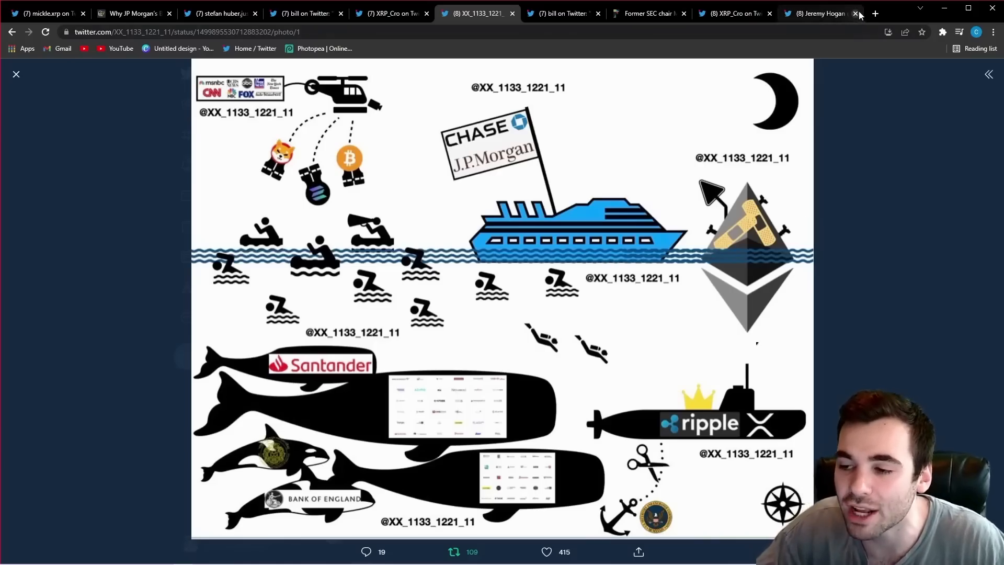
Step: Return to Jeremy Hogan's thread showing the Ripple Labs court order
{"action": "left_click", "coordinate": [820, 12]}
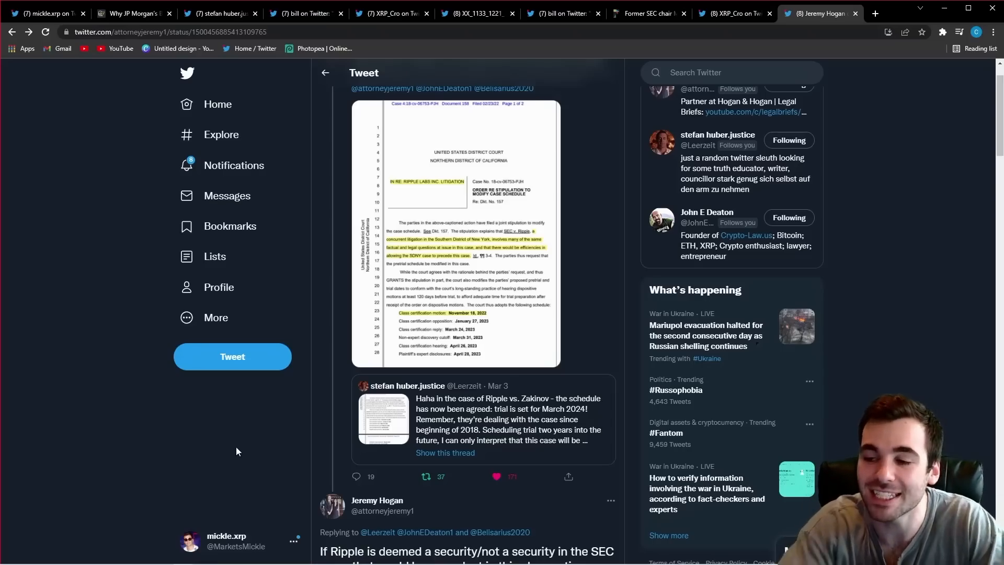
{"action": "mouse_move", "coordinate": [944, 417]}
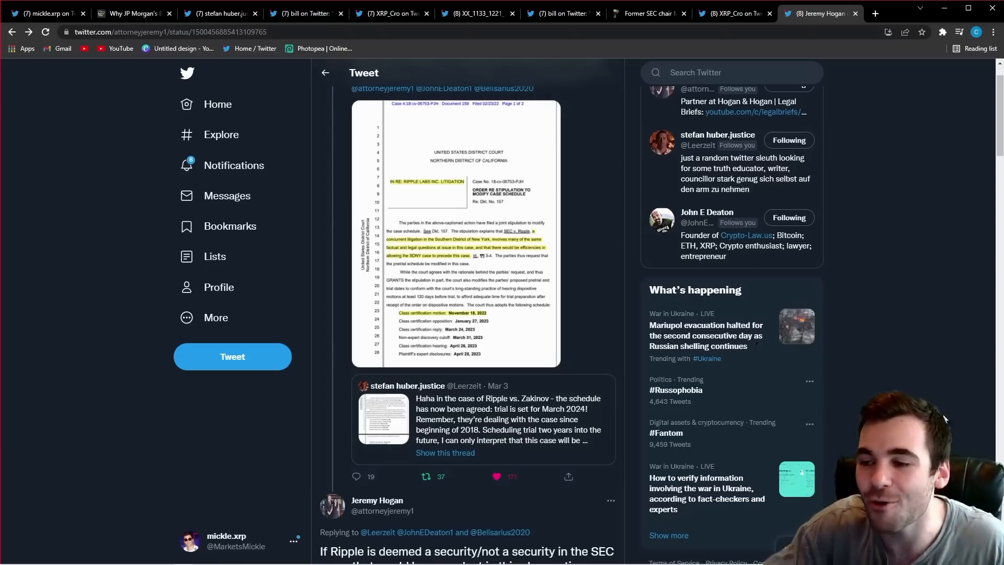